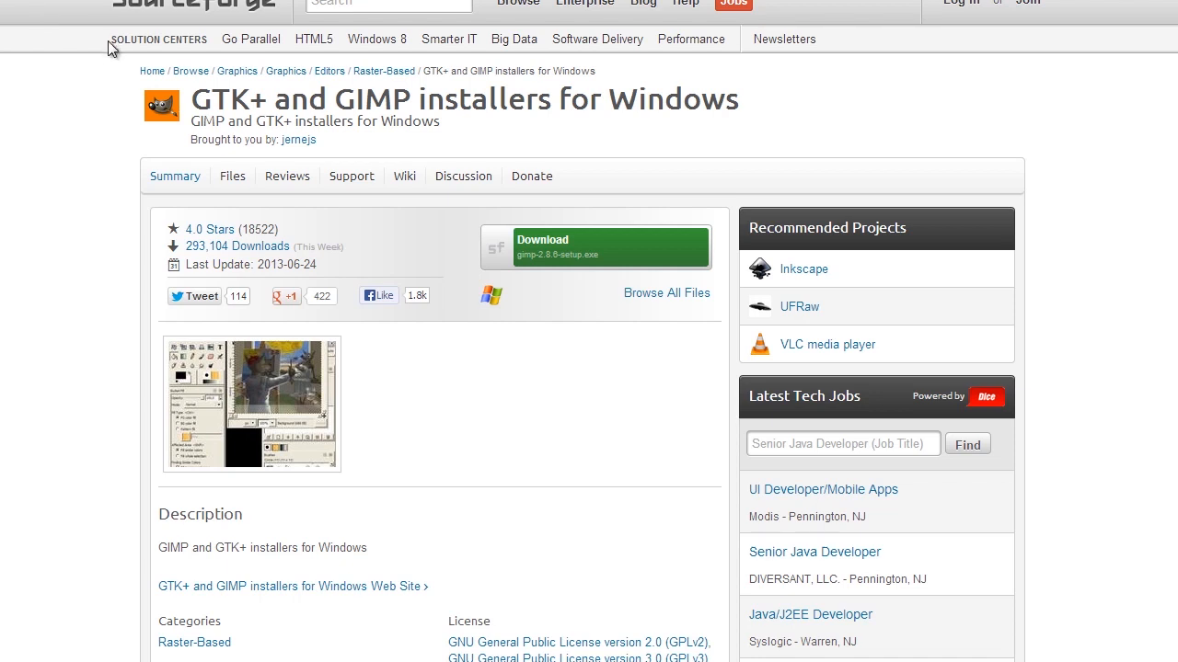
mouse_move(92, 169)
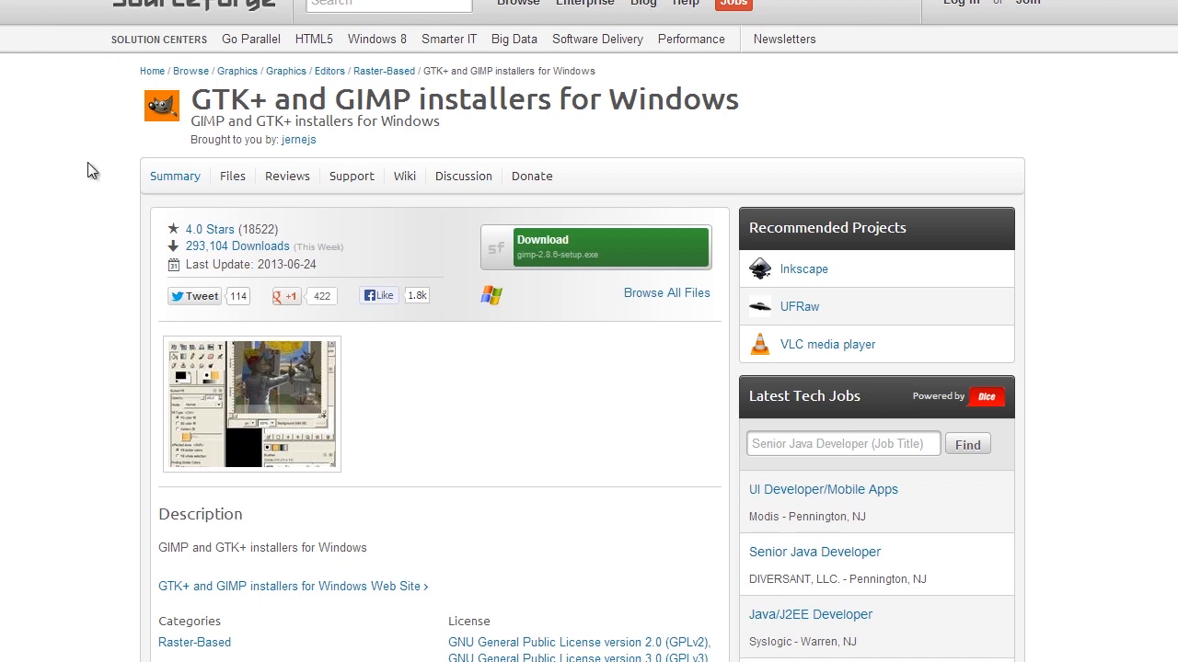
mouse_move(107, 182)
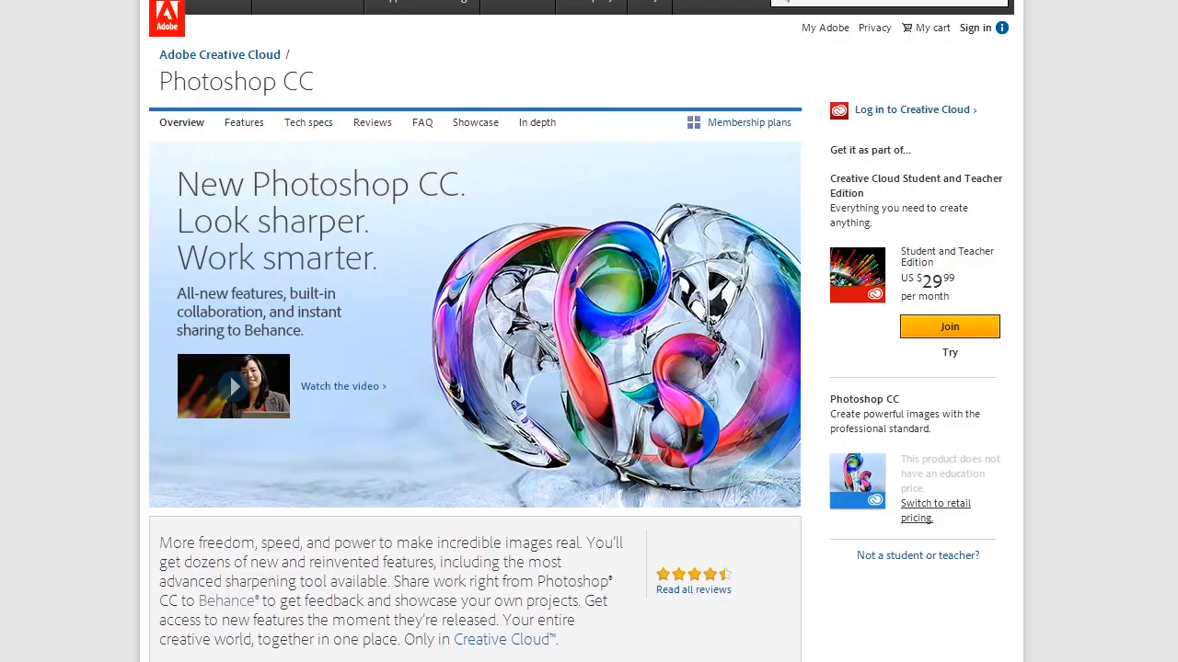
mouse_move(948, 268)
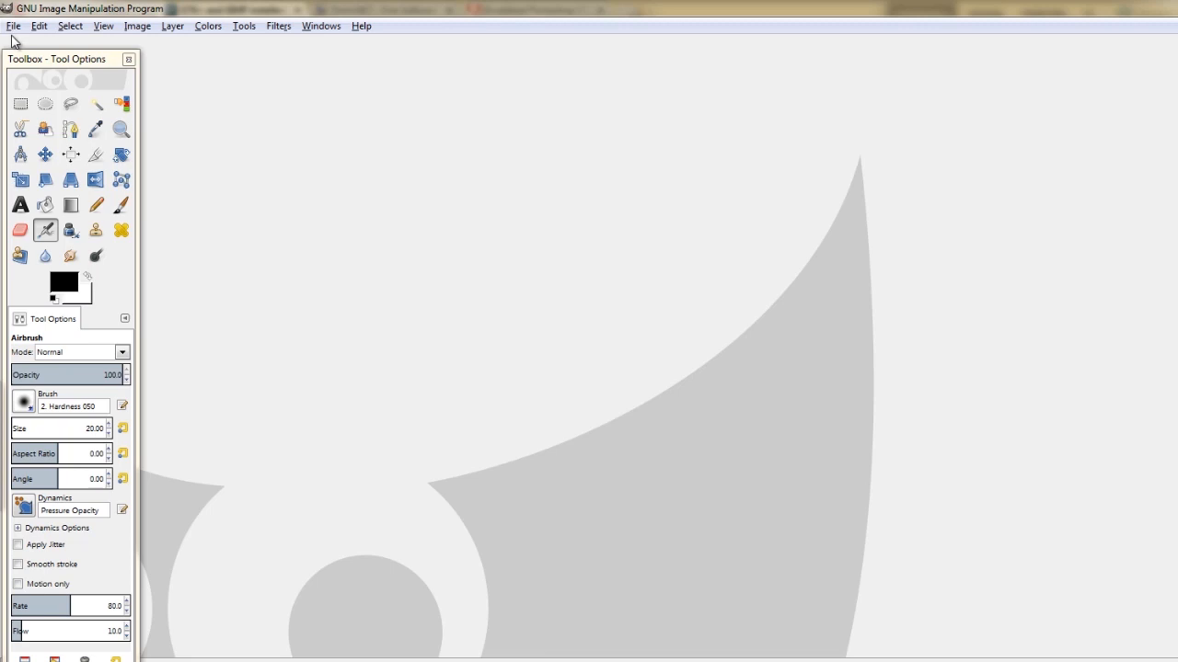
mouse_move(493, 153)
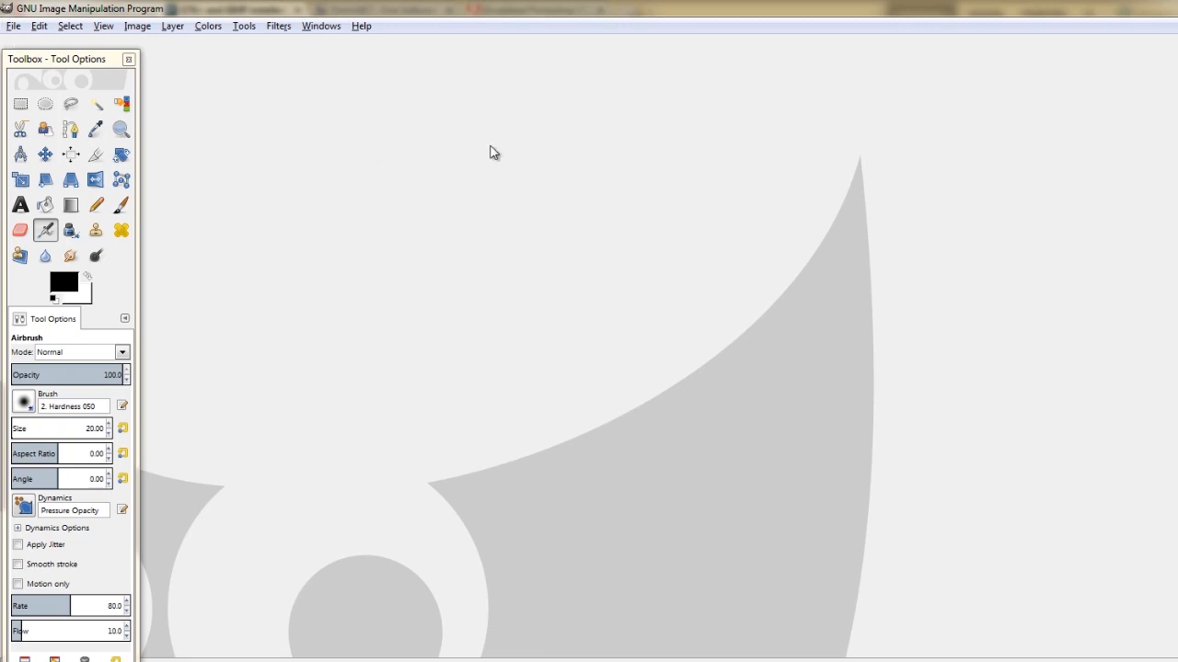
Step: Create a new GIMP image 1280 px wide by 720 px high with advanced options shown
left_click(15, 26)
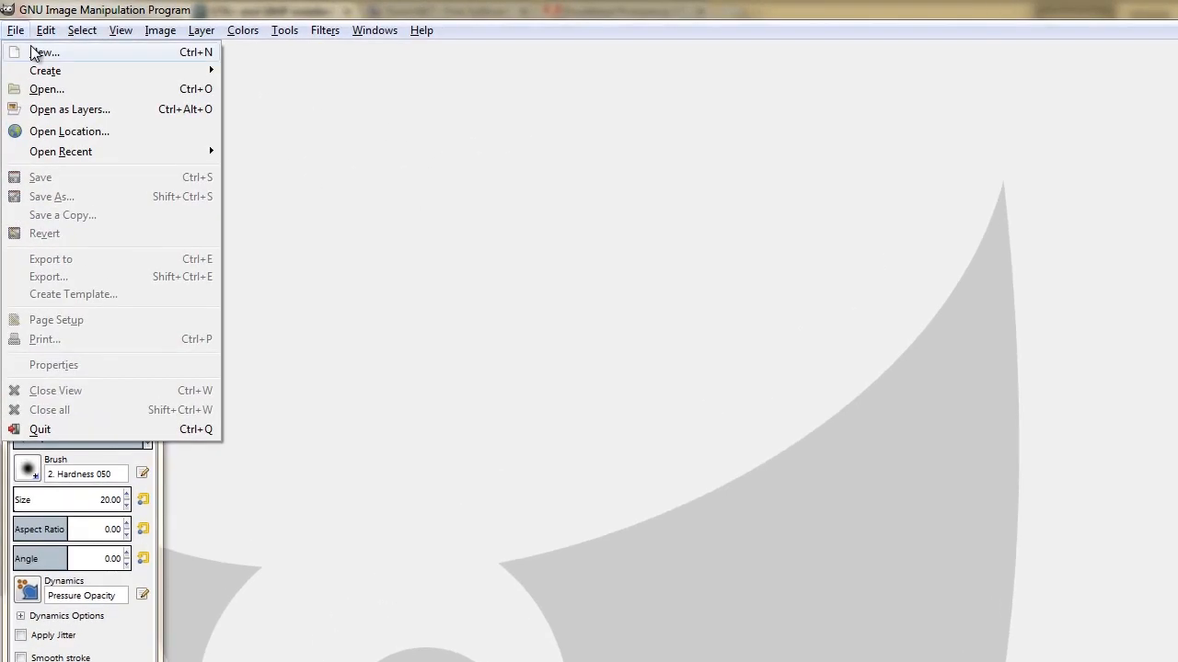
left_click(44, 52)
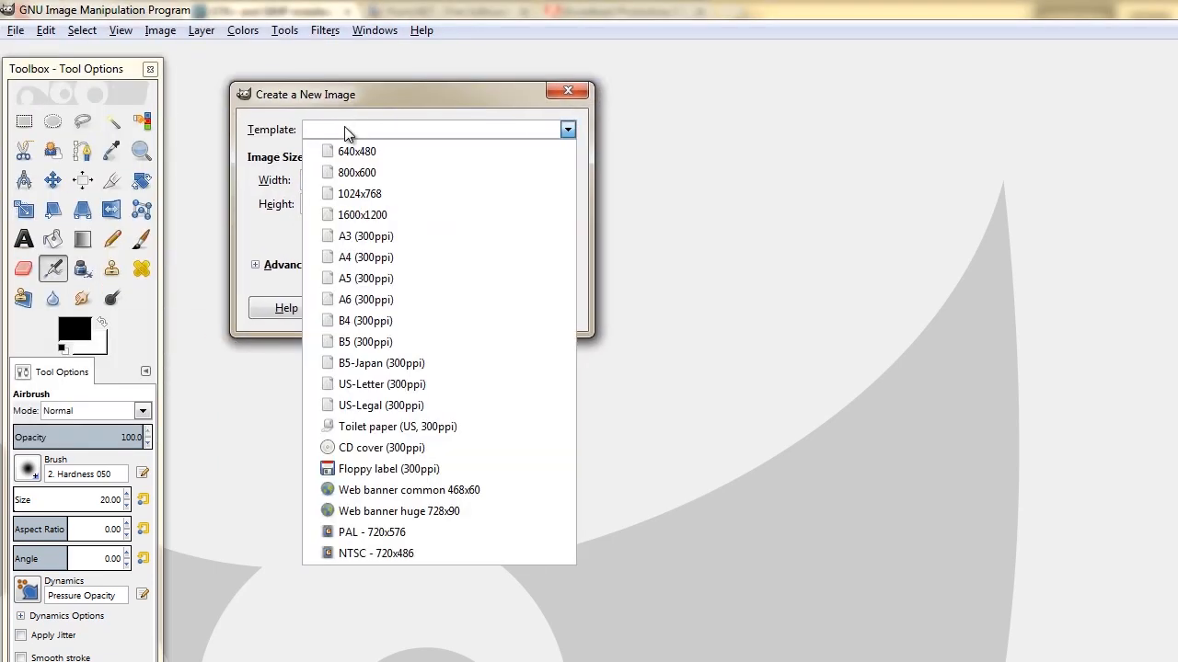
mouse_move(394, 407)
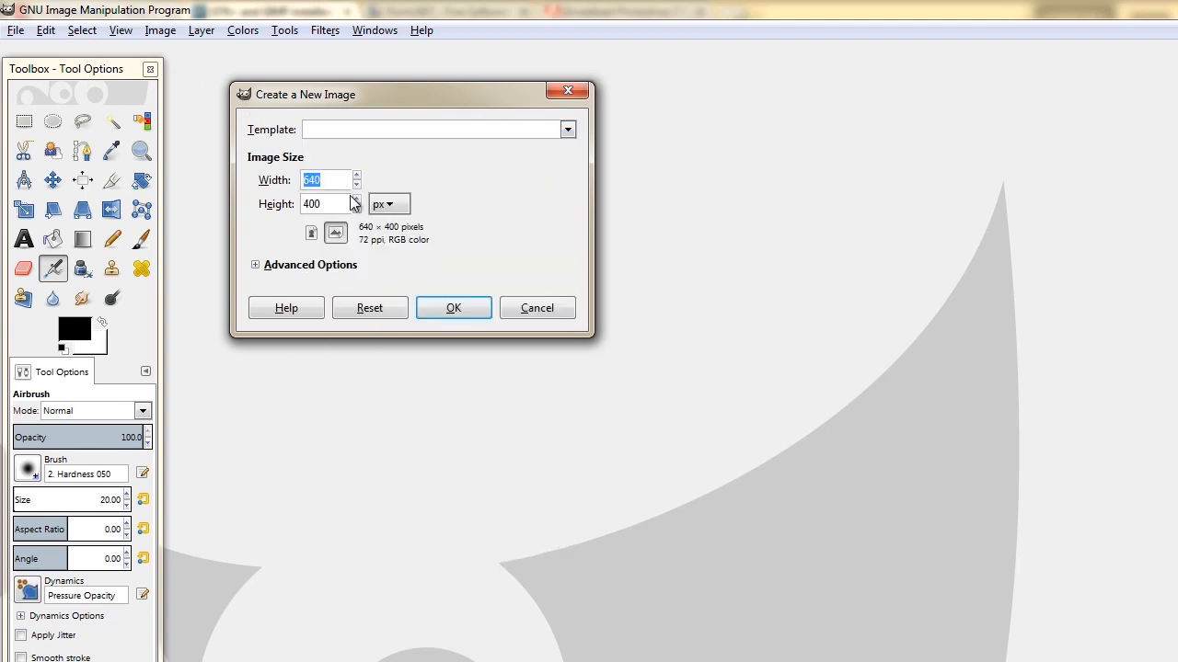
type("1280")
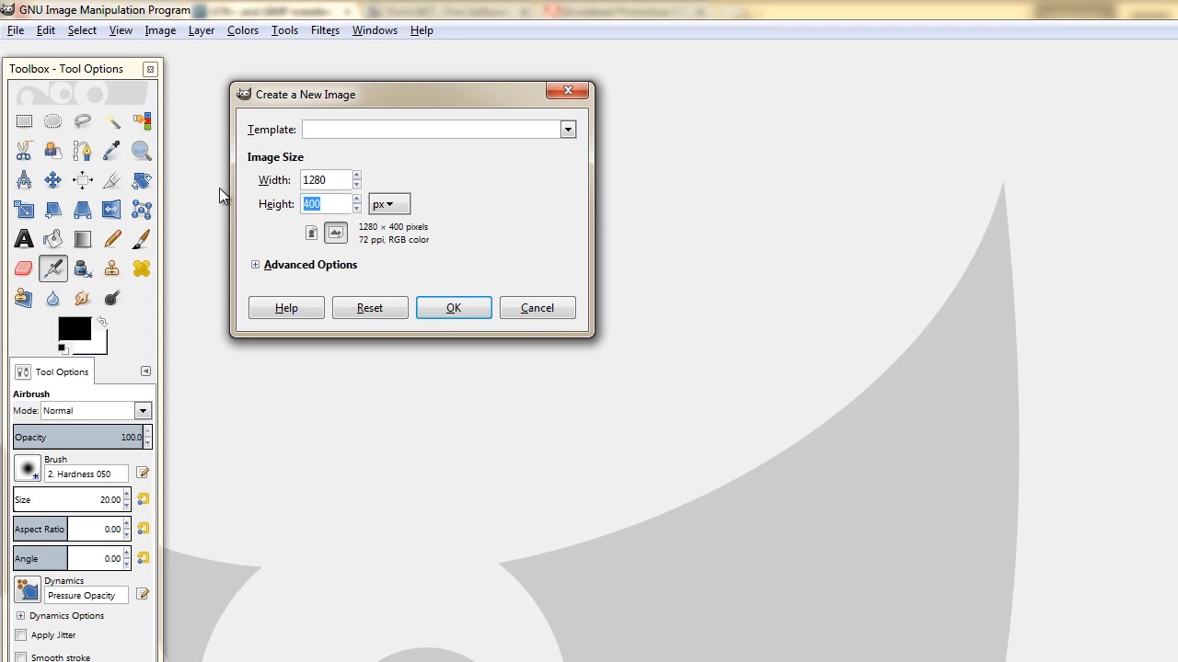
type("720")
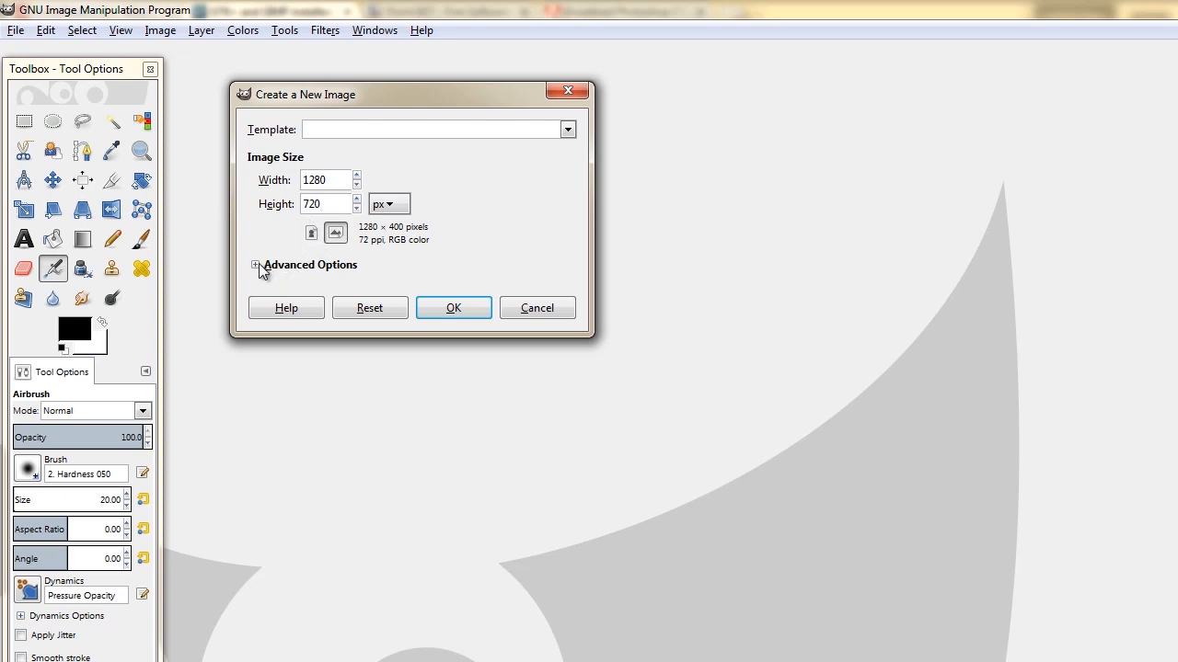
left_click(256, 264)
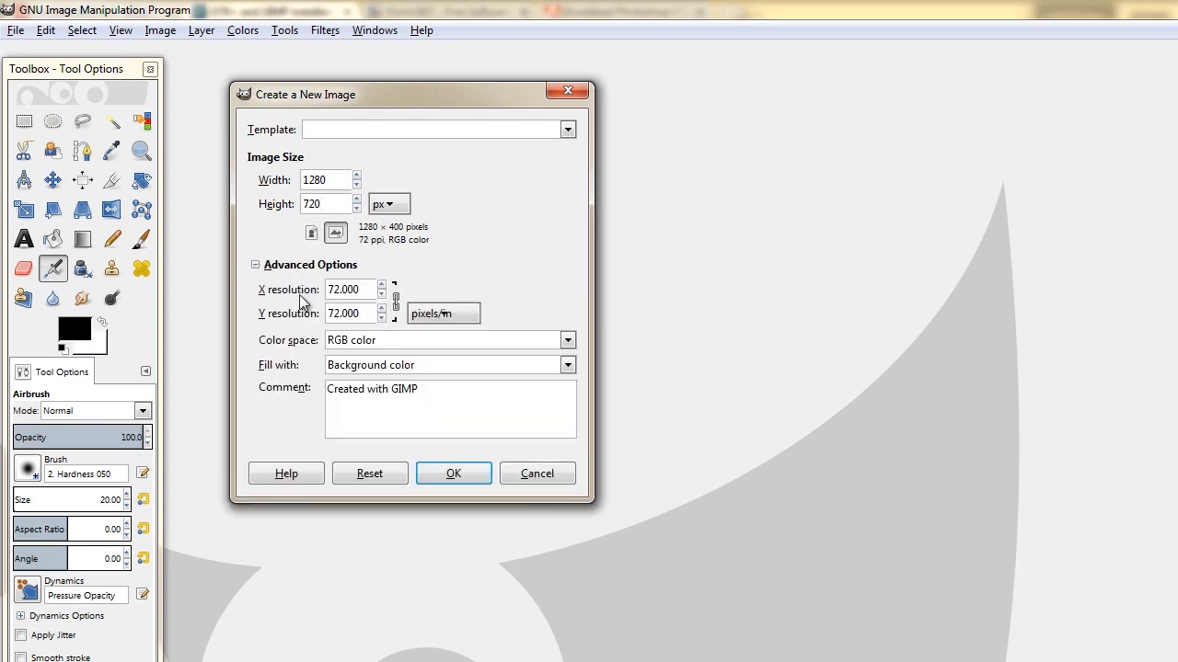
mouse_move(265, 294)
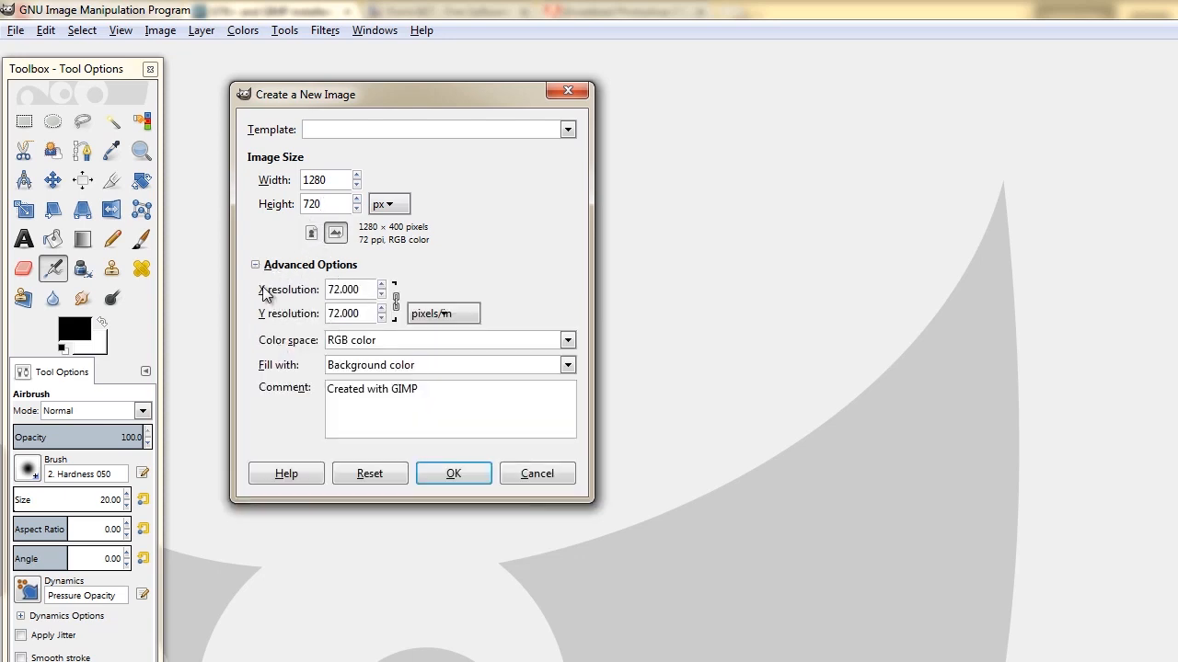
mouse_move(309, 312)
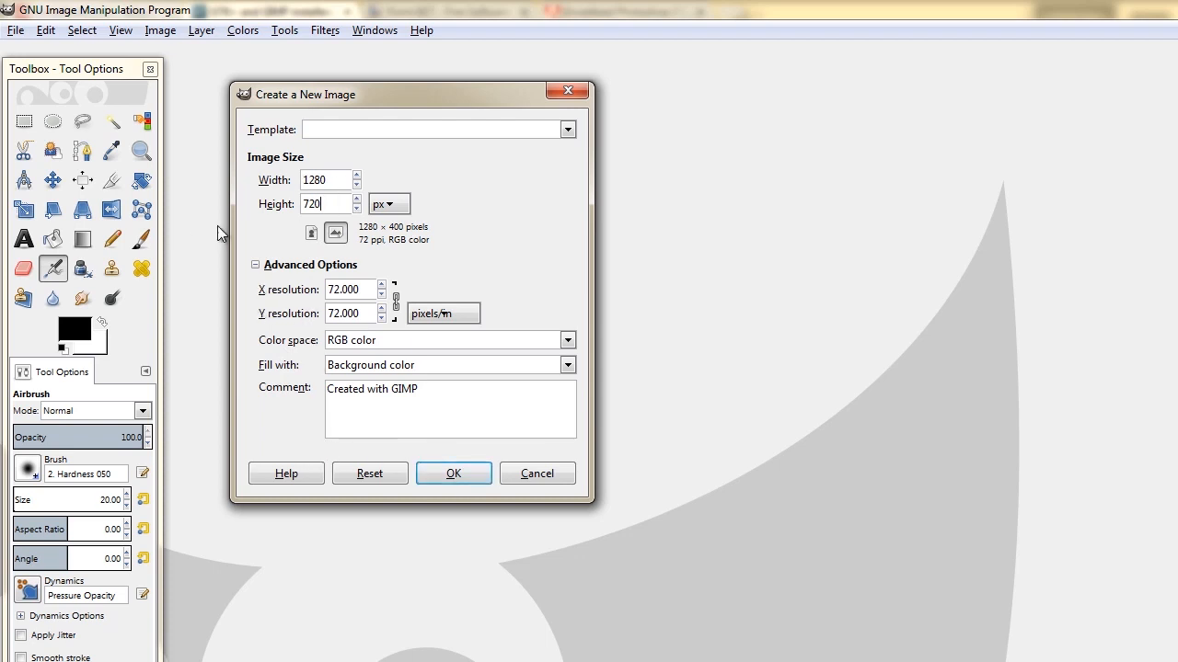
left_click(453, 472)
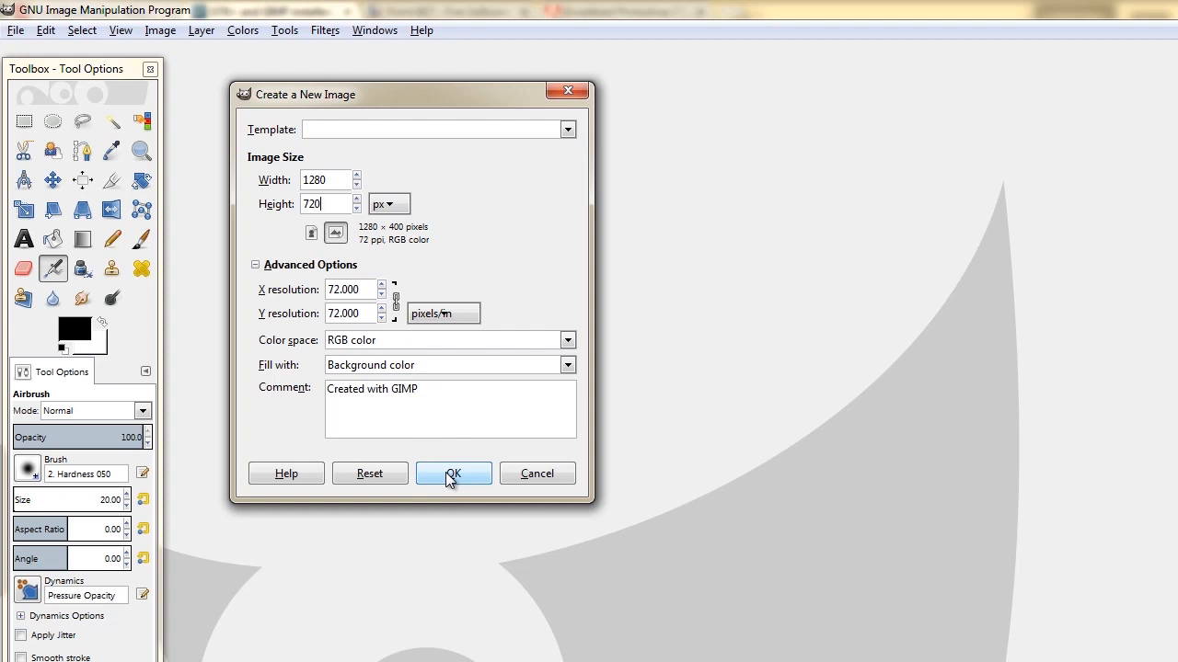
left_click(452, 473)
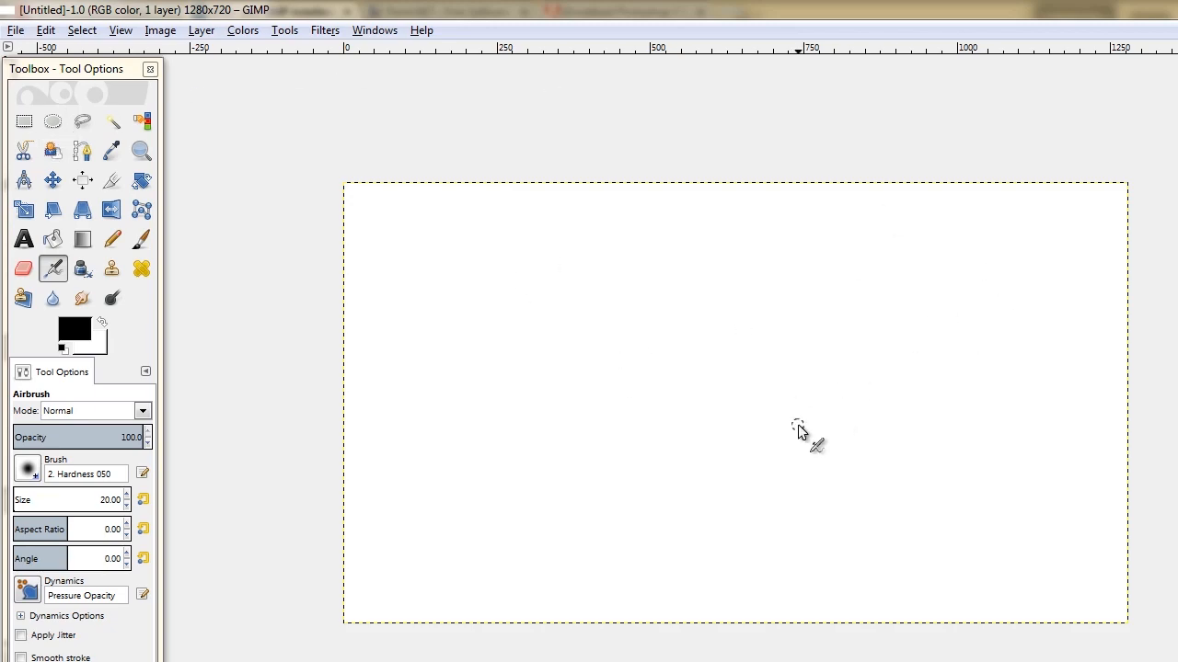
Step: Switch to Chrome's Paint.NET tab and go to its download page
left_click(267, 11)
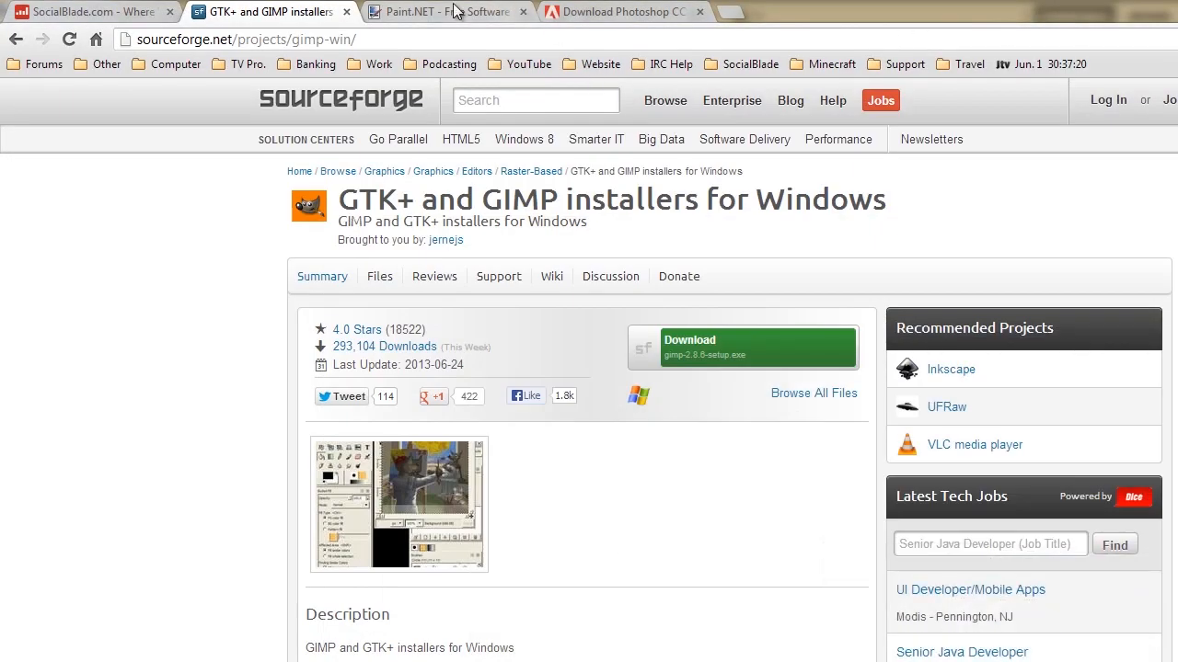
left_click(446, 11)
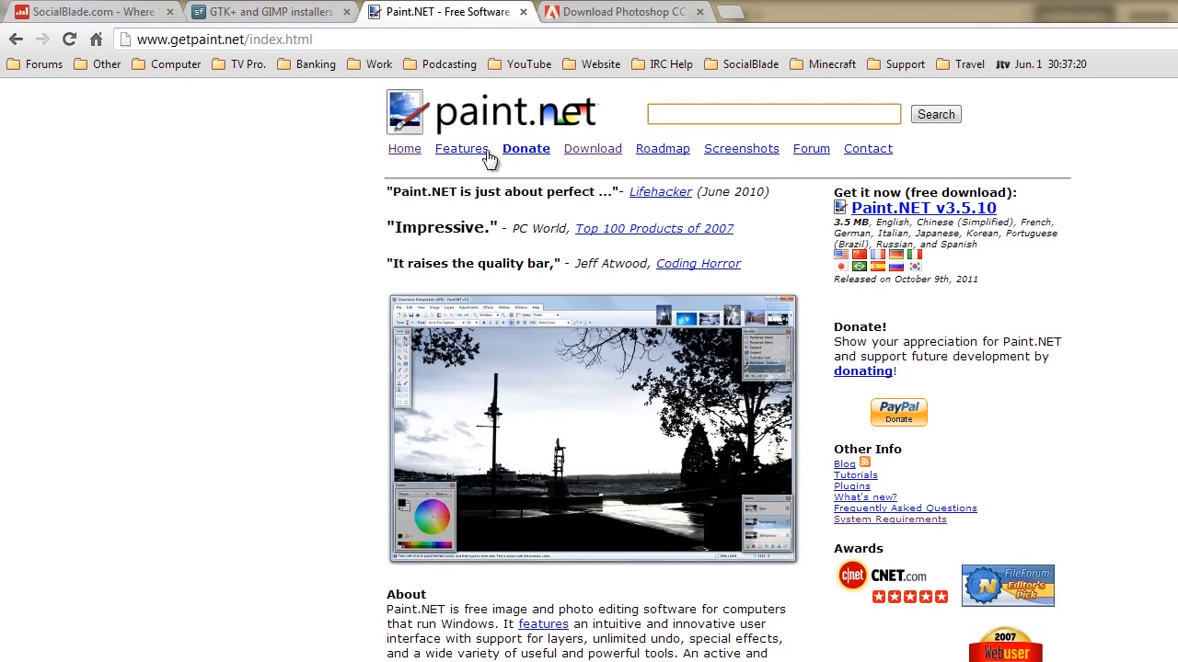
mouse_move(592, 154)
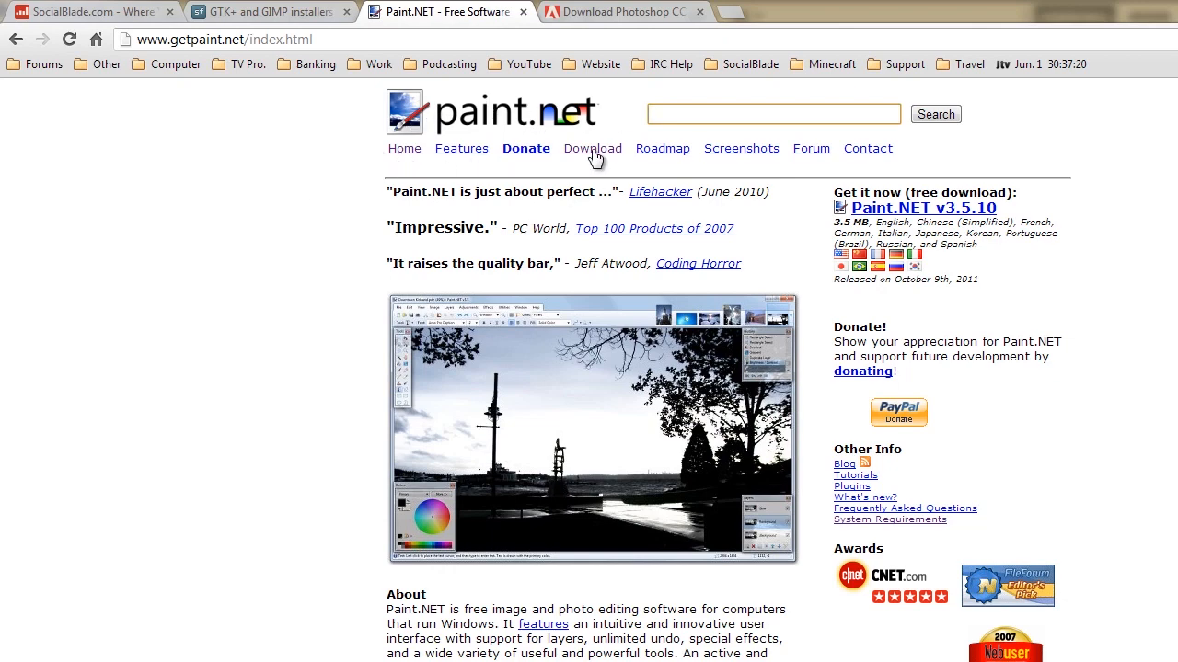
left_click(592, 147)
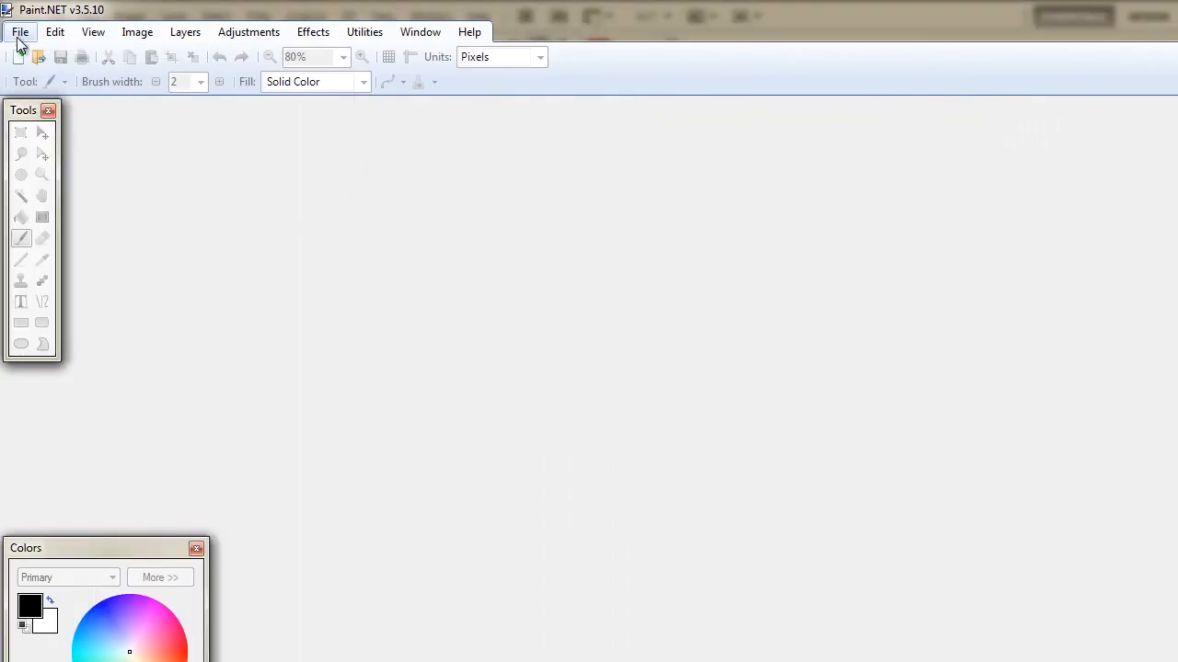
Step: Create a new untitled Paint.NET image at 2080 × 720 pixels
left_click(18, 31)
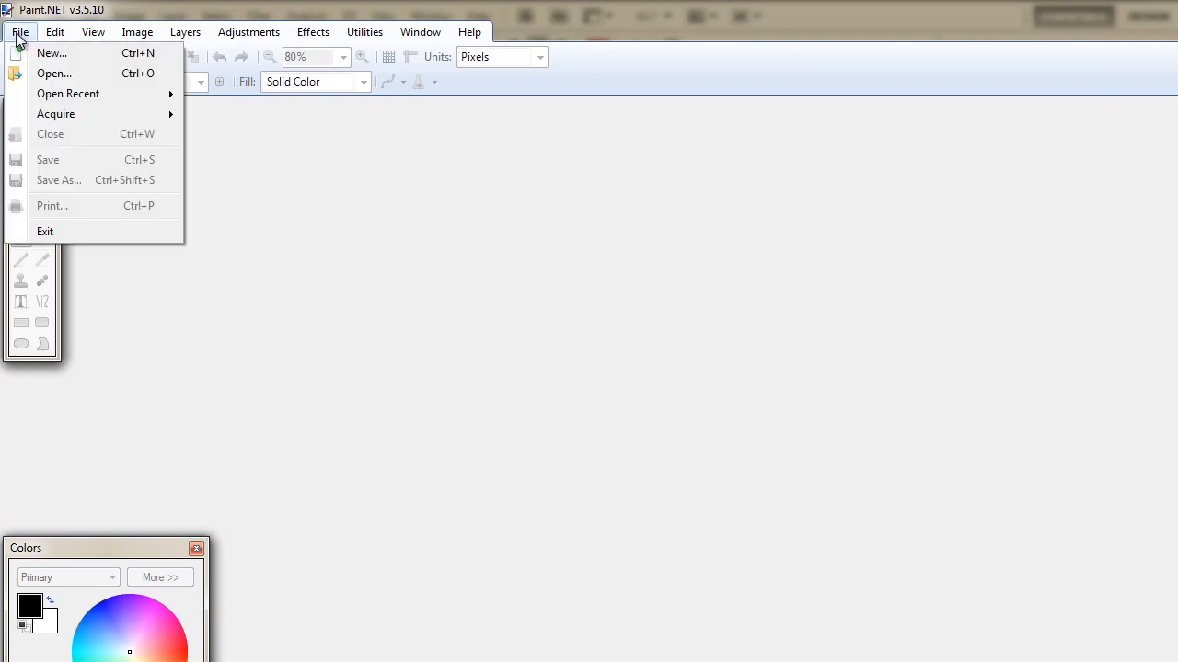
left_click(51, 51)
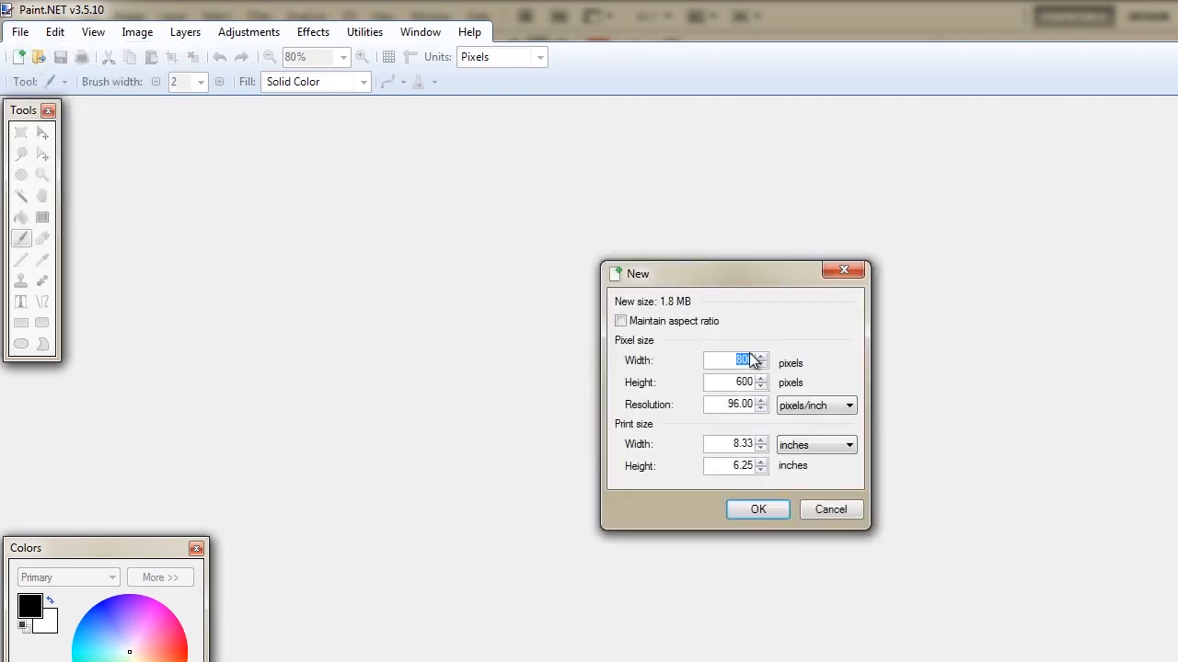
type("2080")
left_click(734, 381)
type("720")
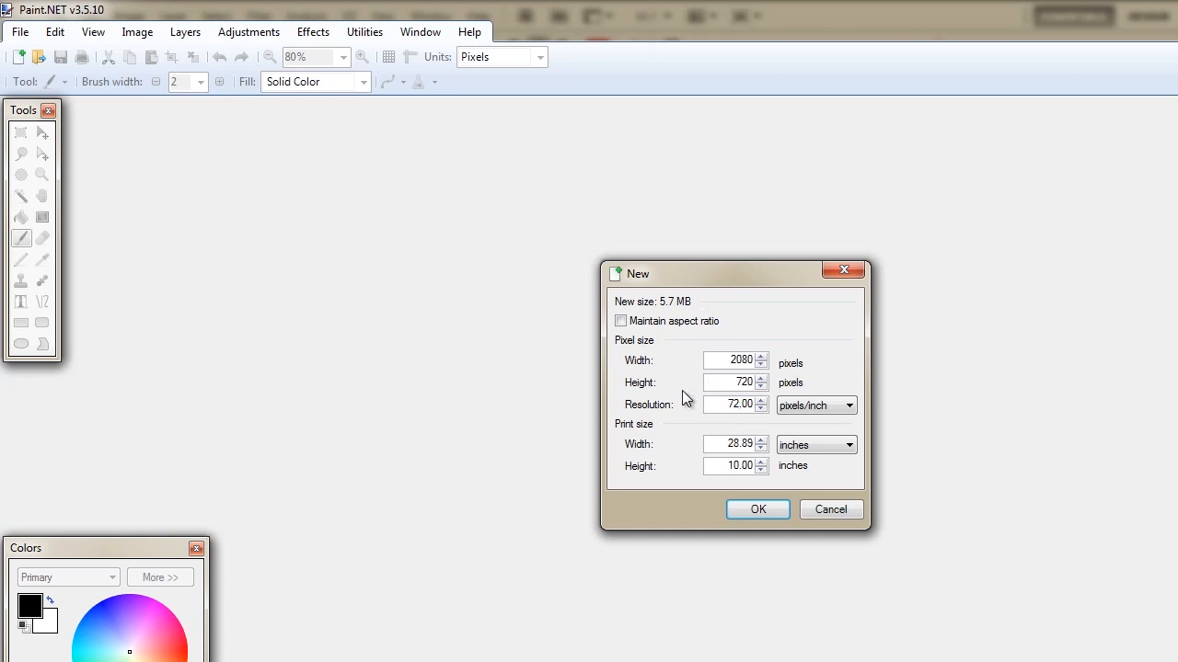
left_click(758, 508)
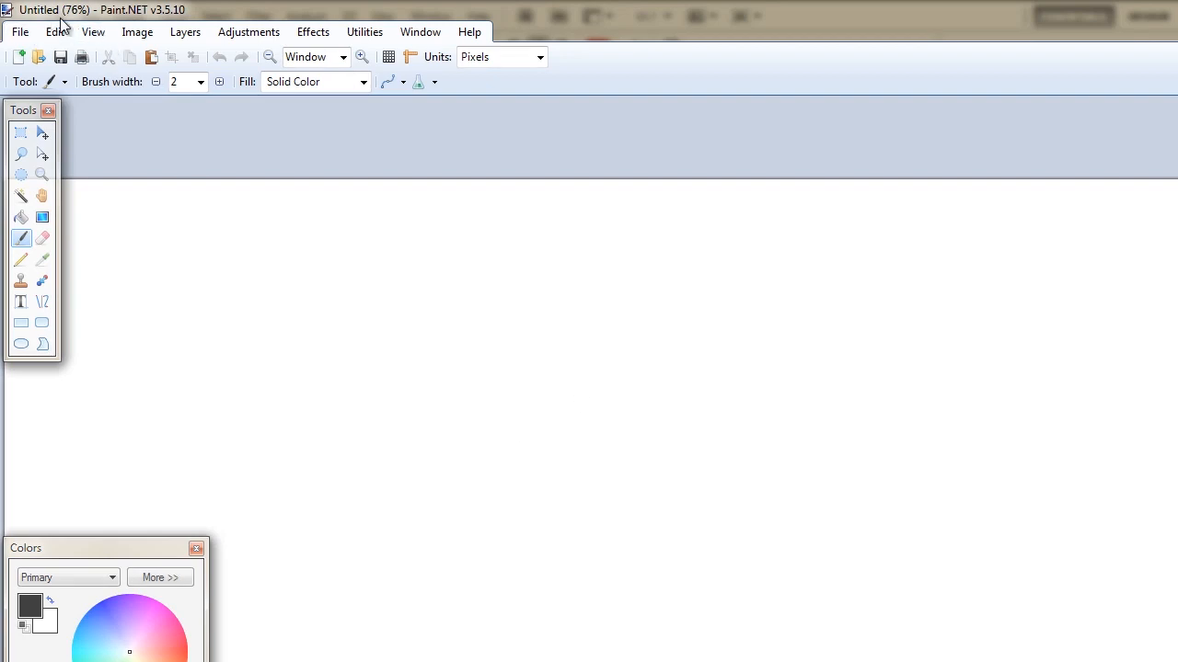
Step: Create another Paint.NET image at the corrected 1280 × 720 pixel size
left_click(18, 32)
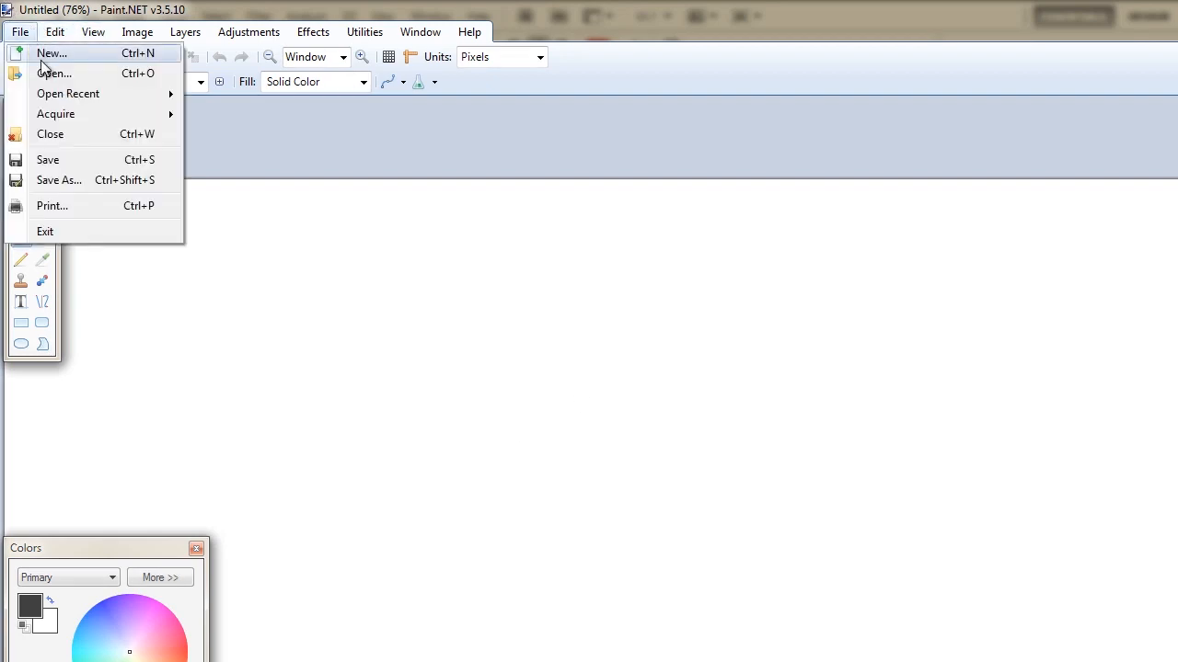
left_click(51, 52)
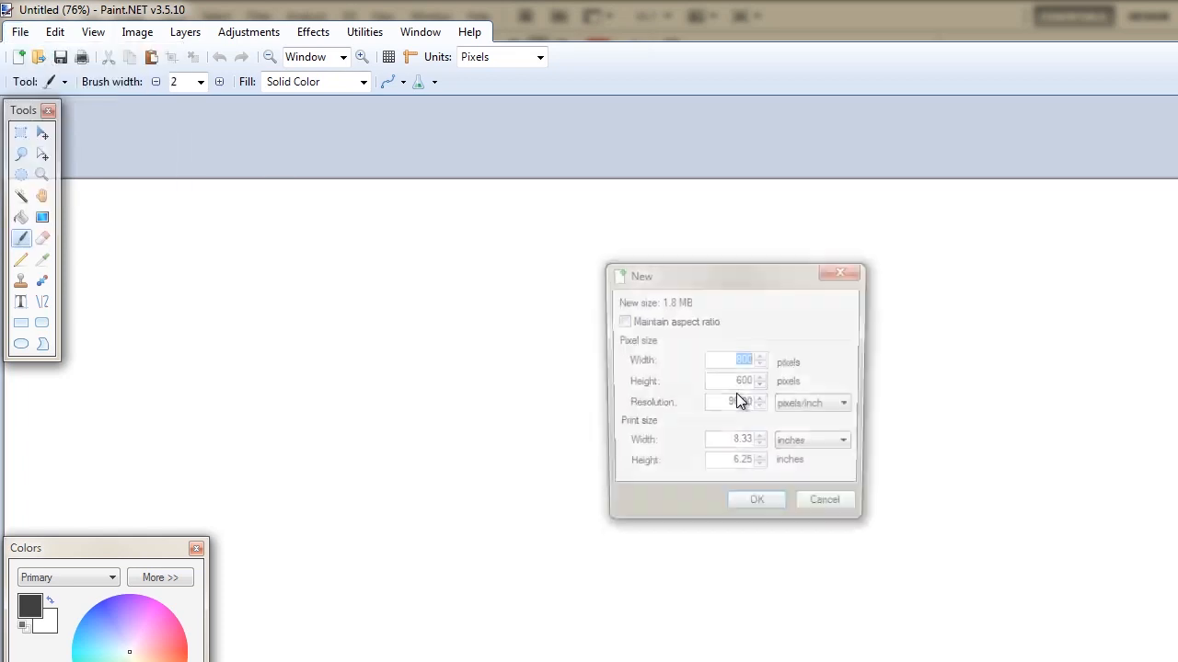
type("12")
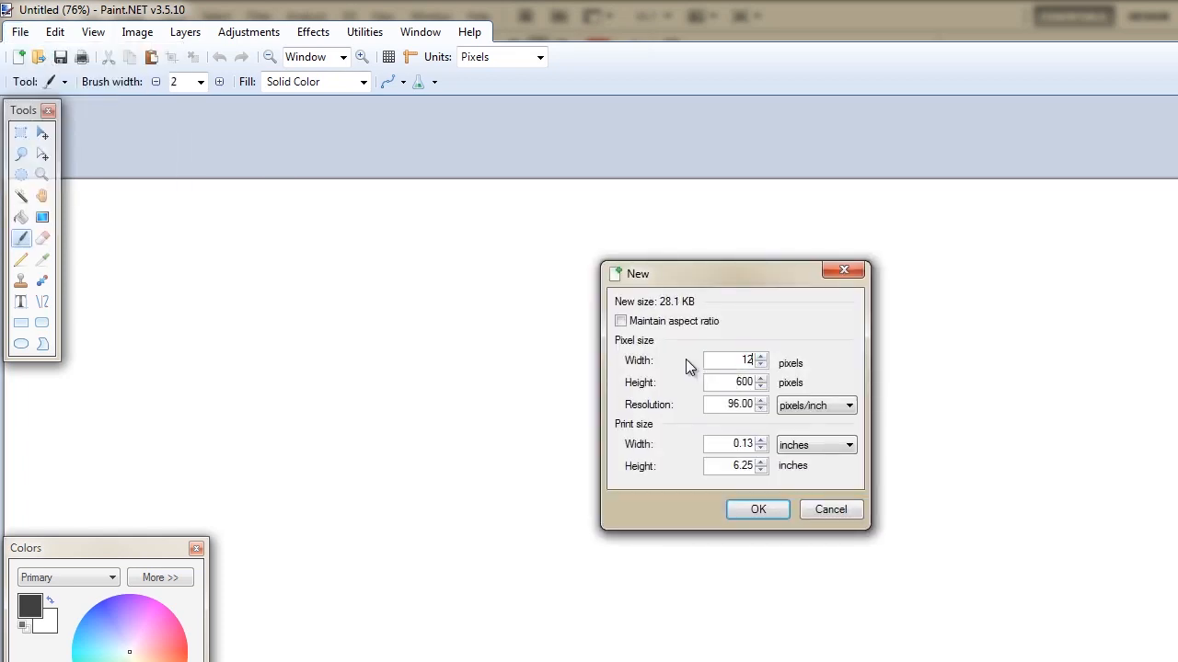
type("1280")
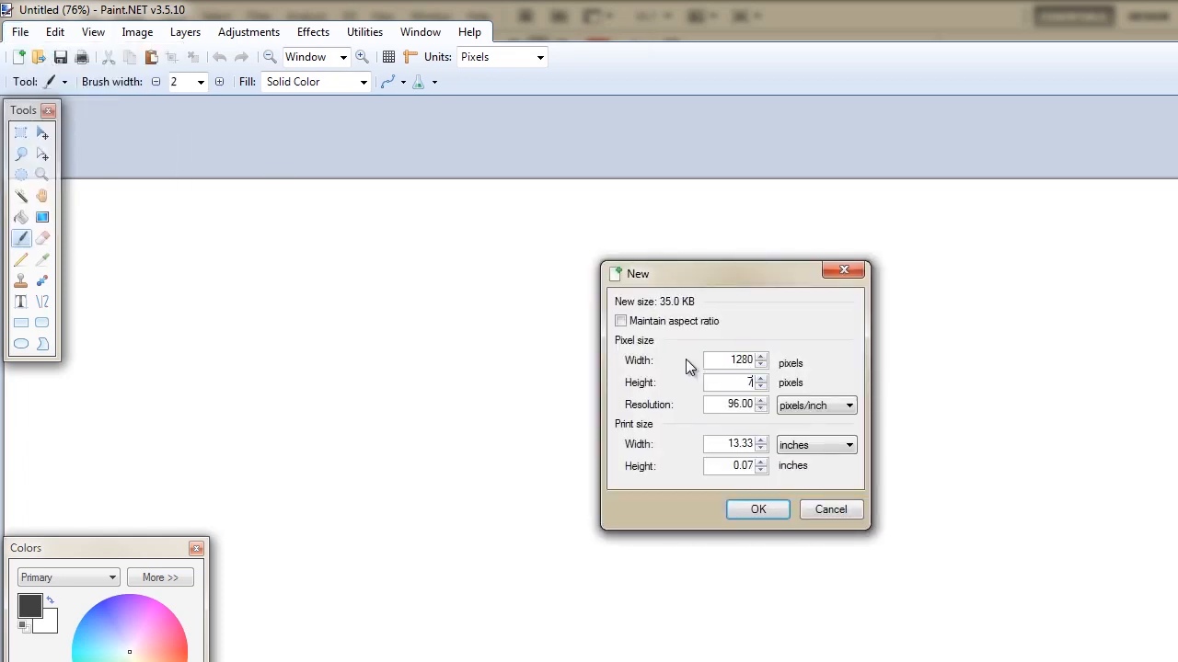
type("720")
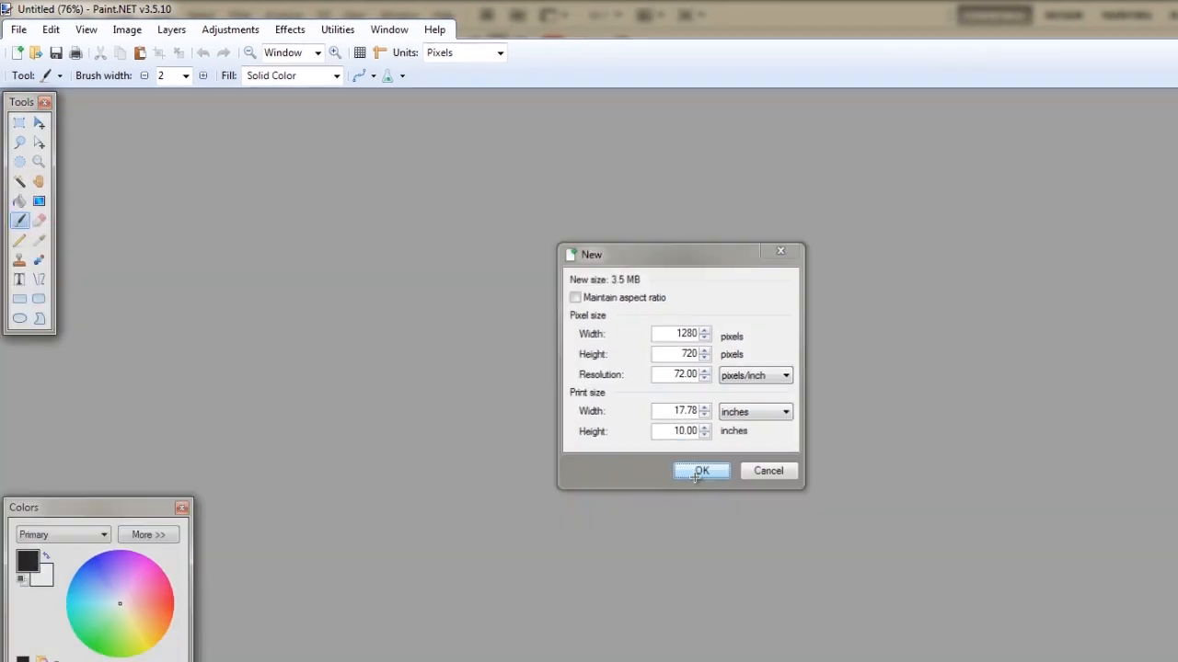
left_click(701, 471)
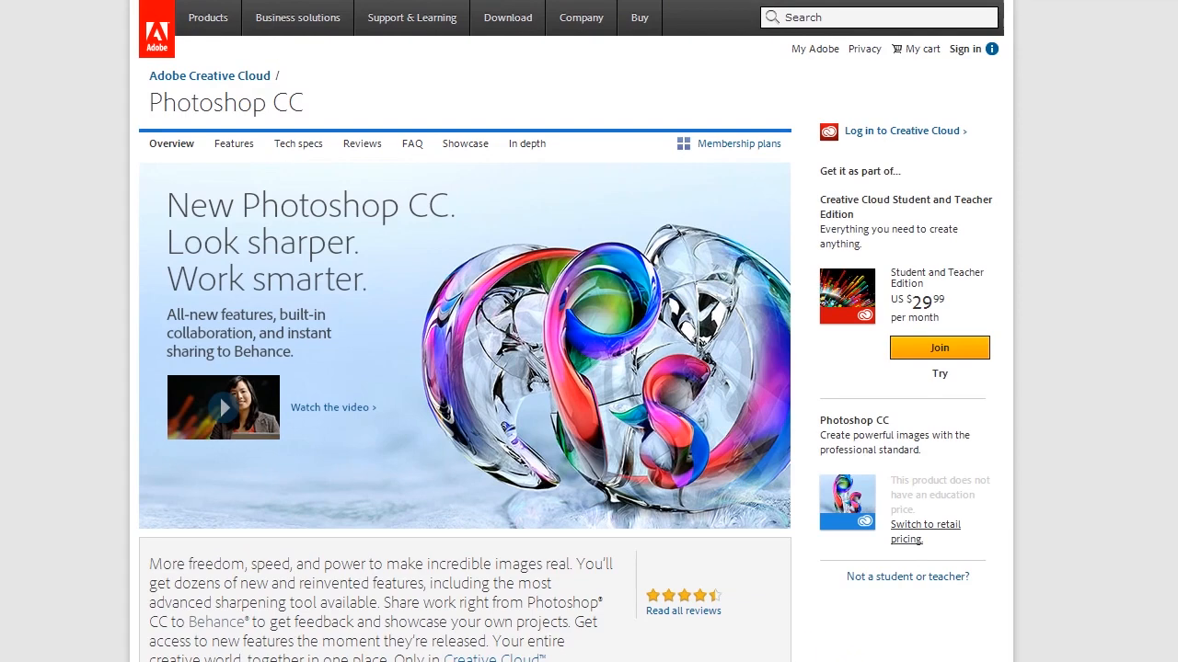
left_click(208, 18)
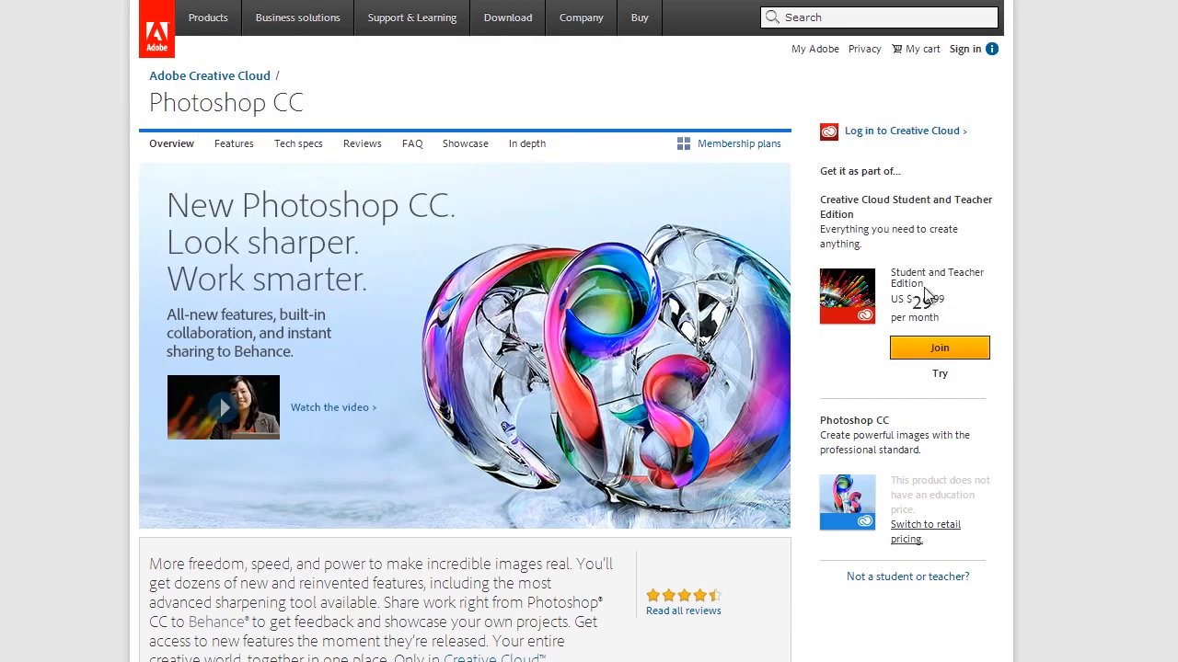
mouse_move(908, 320)
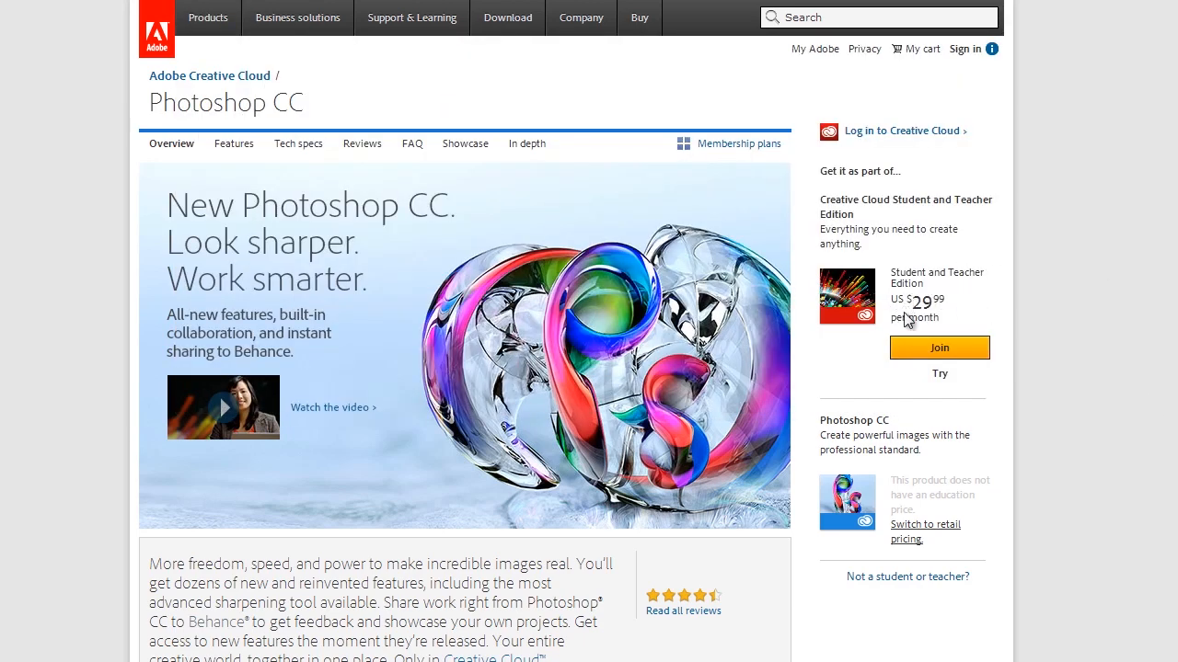
mouse_move(839, 221)
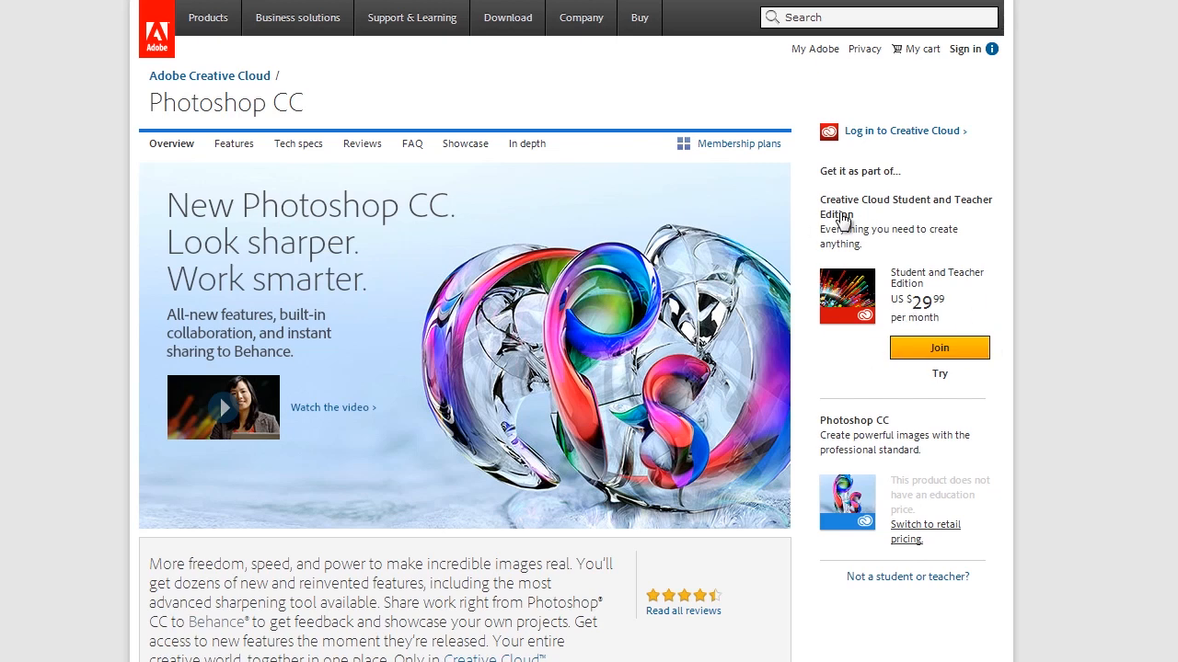
mouse_move(843, 223)
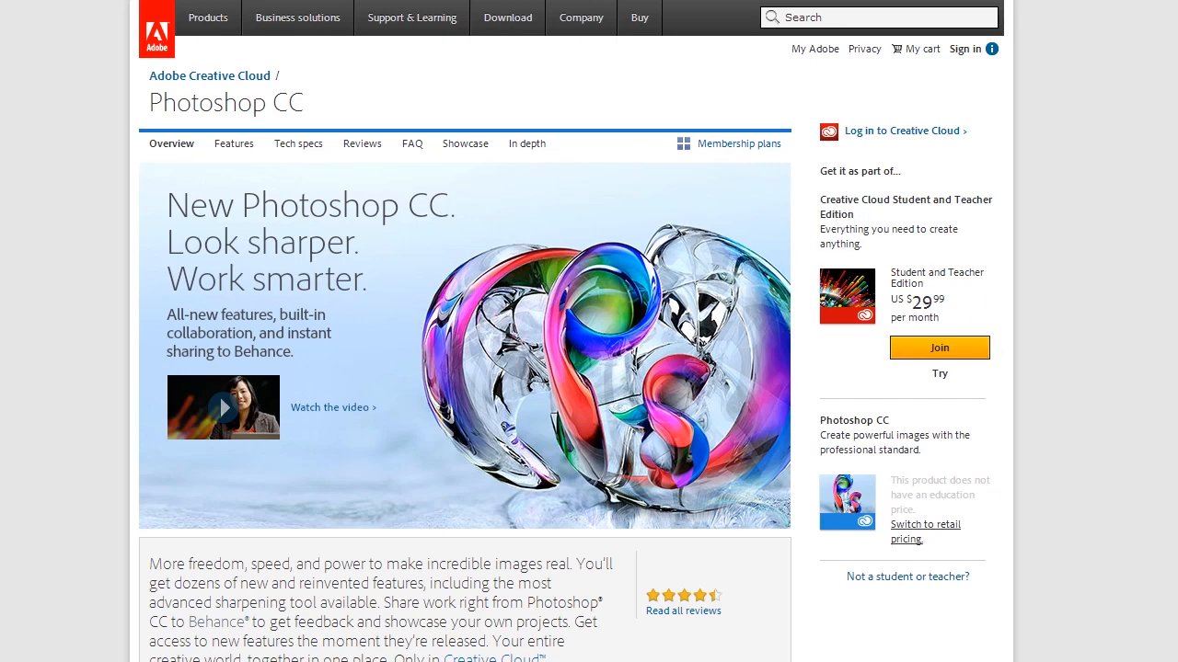
scroll("down", 3)
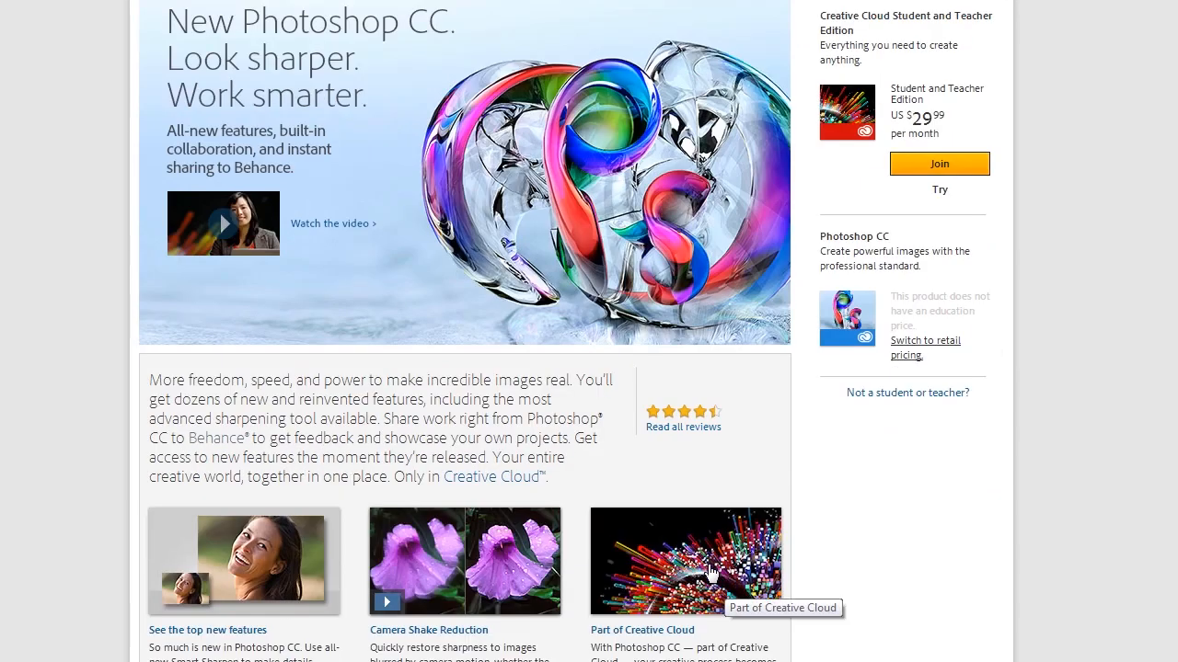
scroll("down", 3)
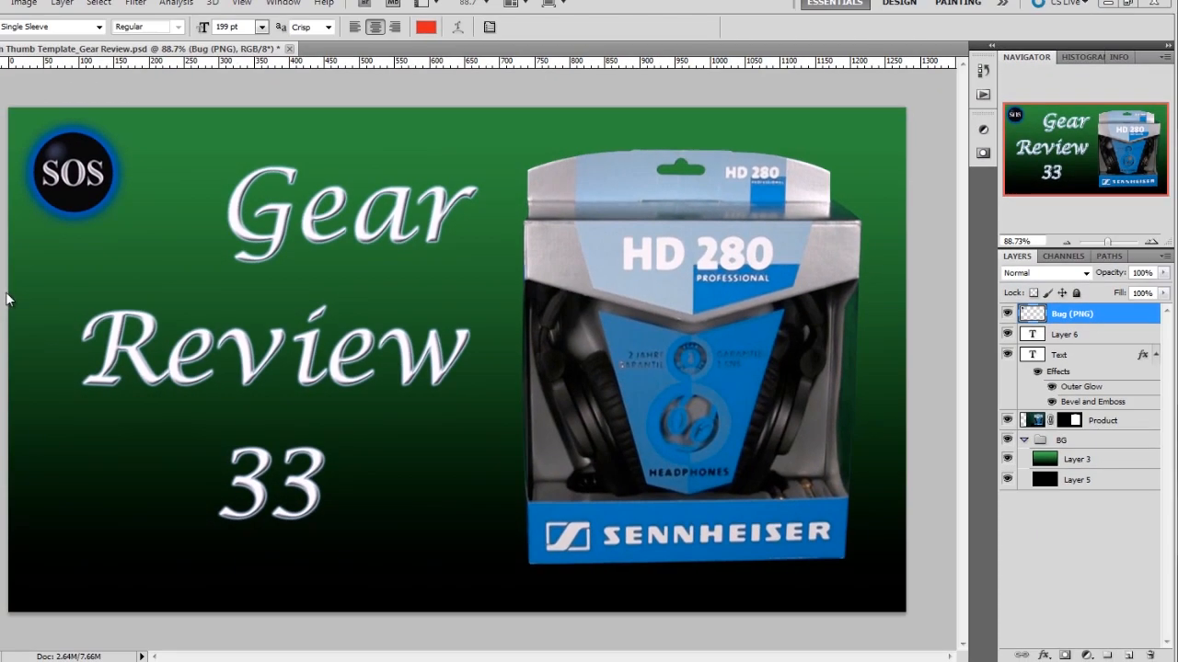
mouse_move(136, 189)
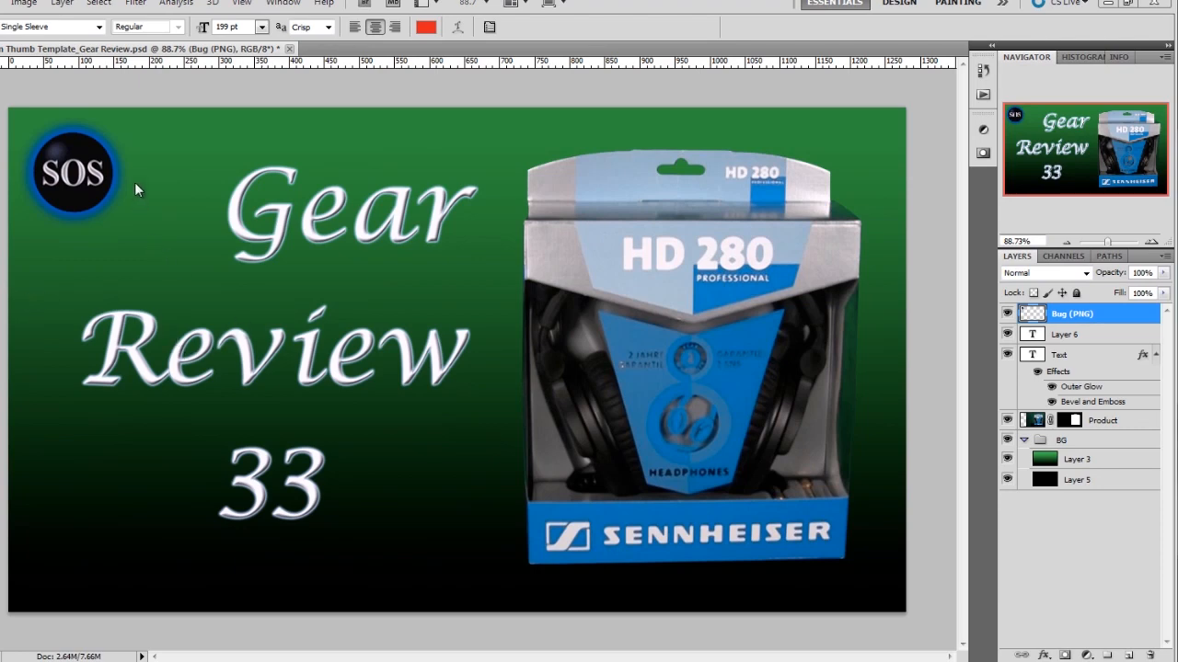
mouse_move(217, 132)
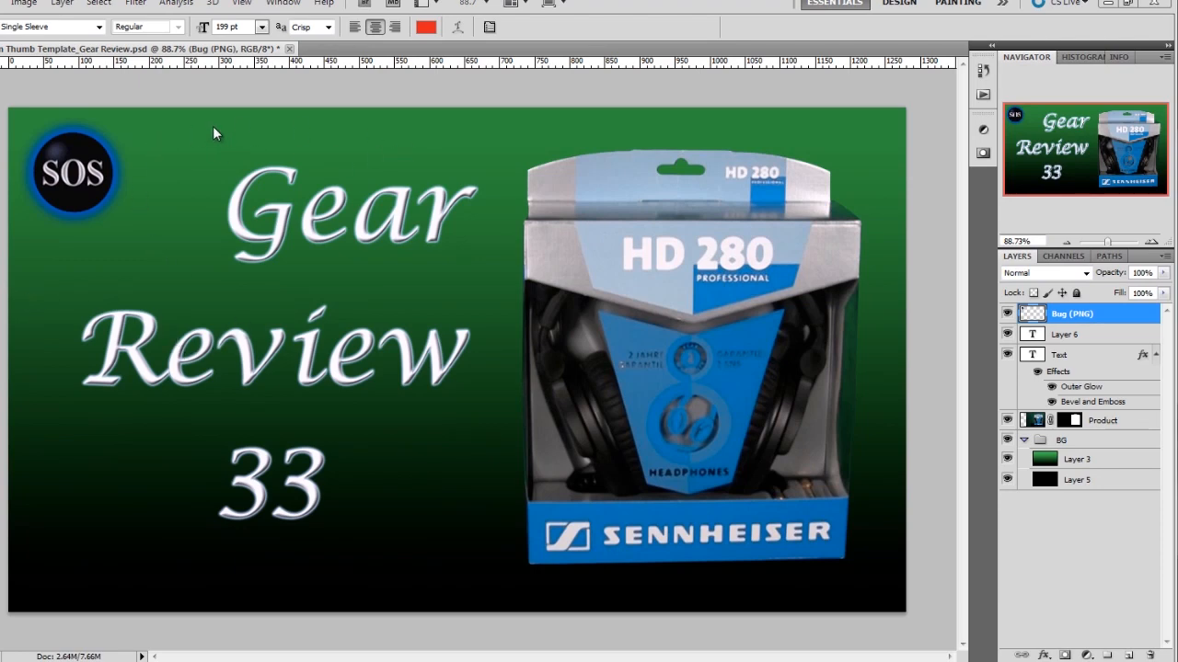
mouse_move(418, 280)
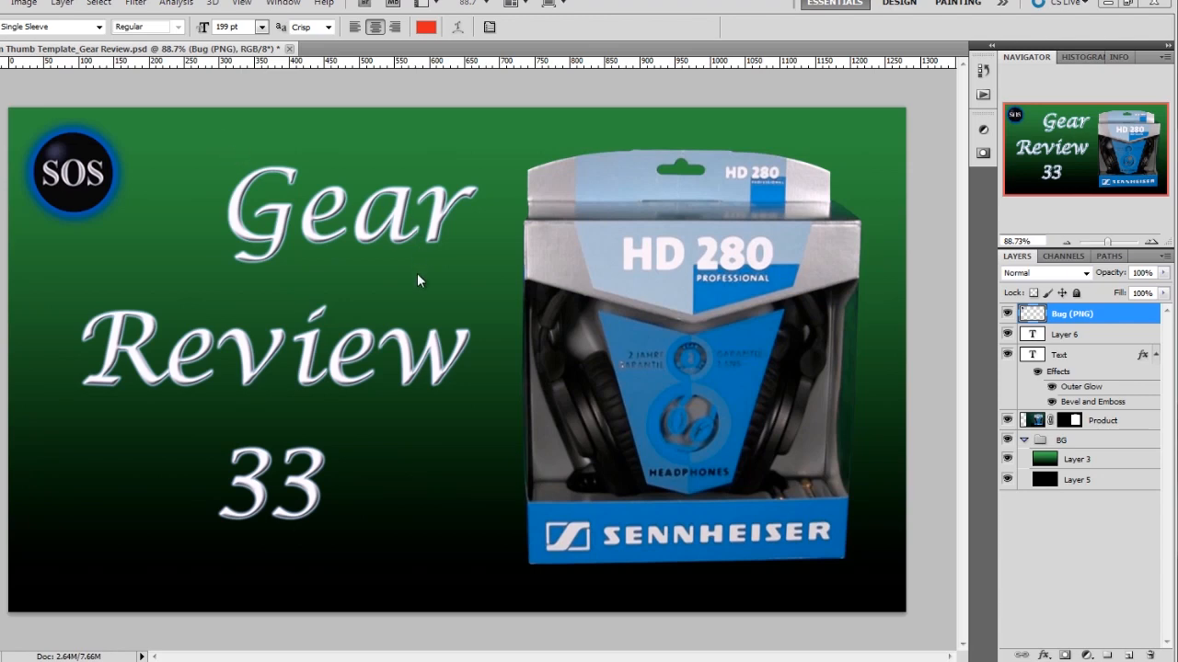
mouse_move(327, 176)
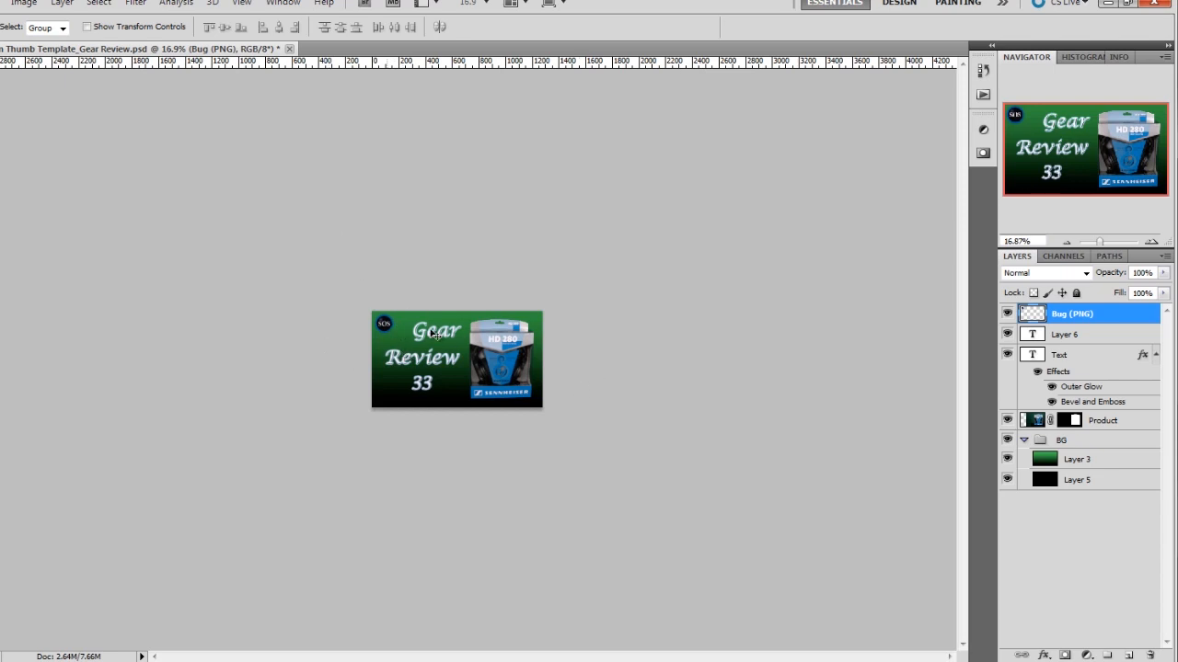
mouse_move(421, 364)
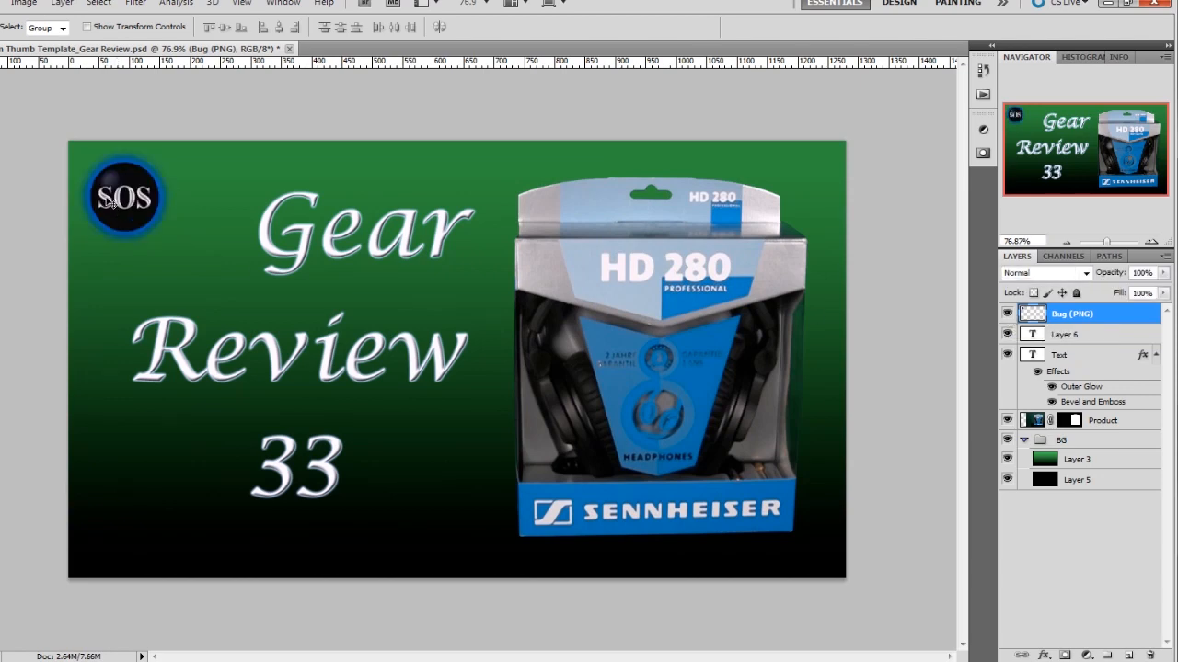
mouse_move(414, 339)
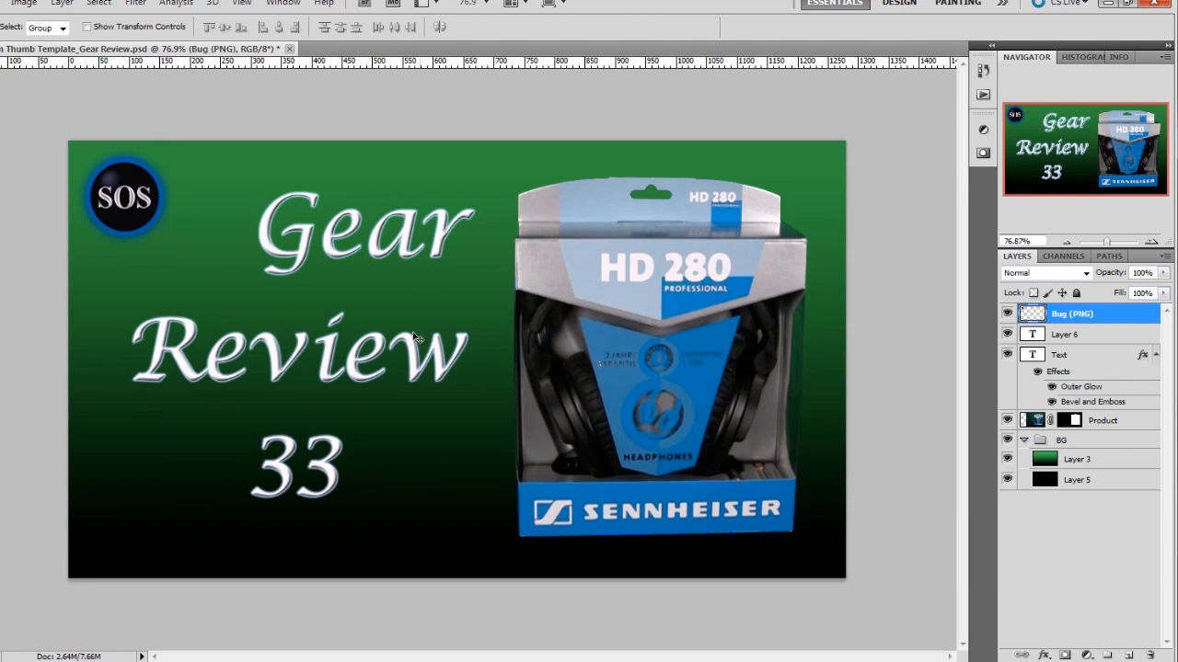
mouse_move(261, 309)
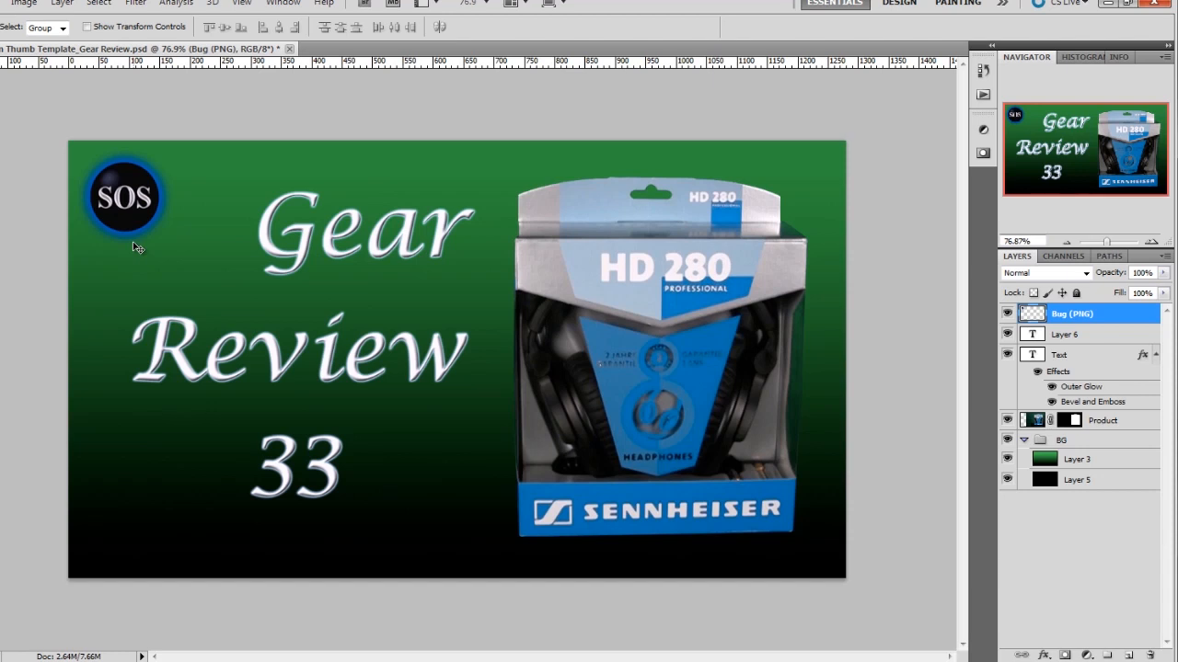
mouse_move(148, 221)
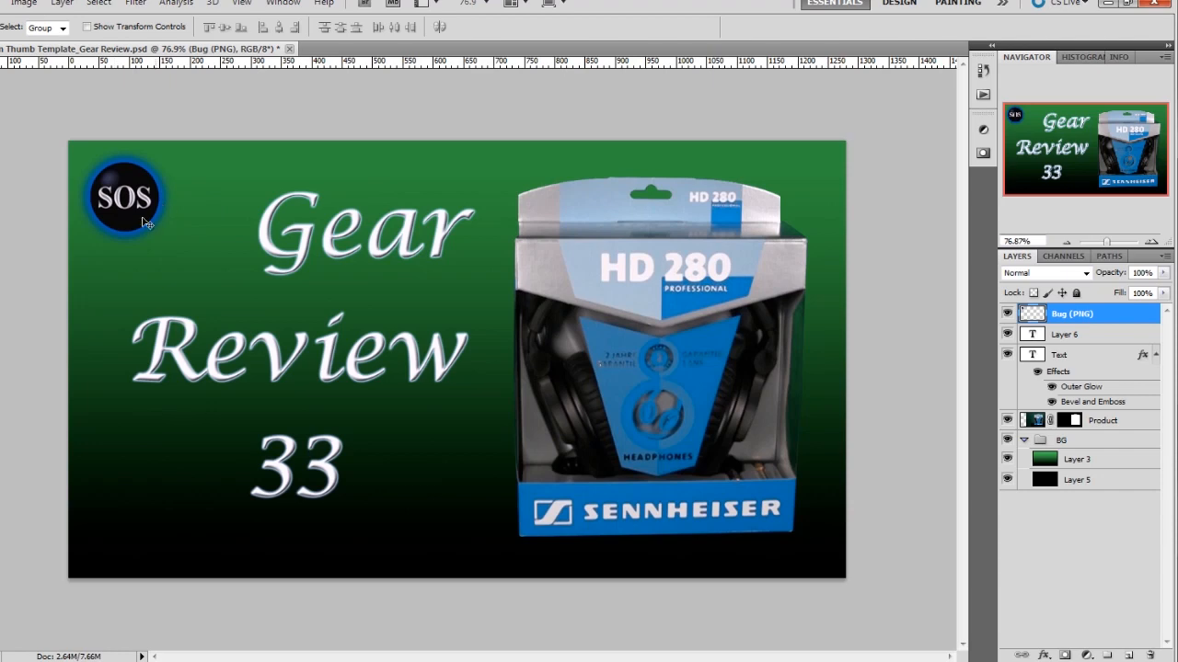
mouse_move(624, 360)
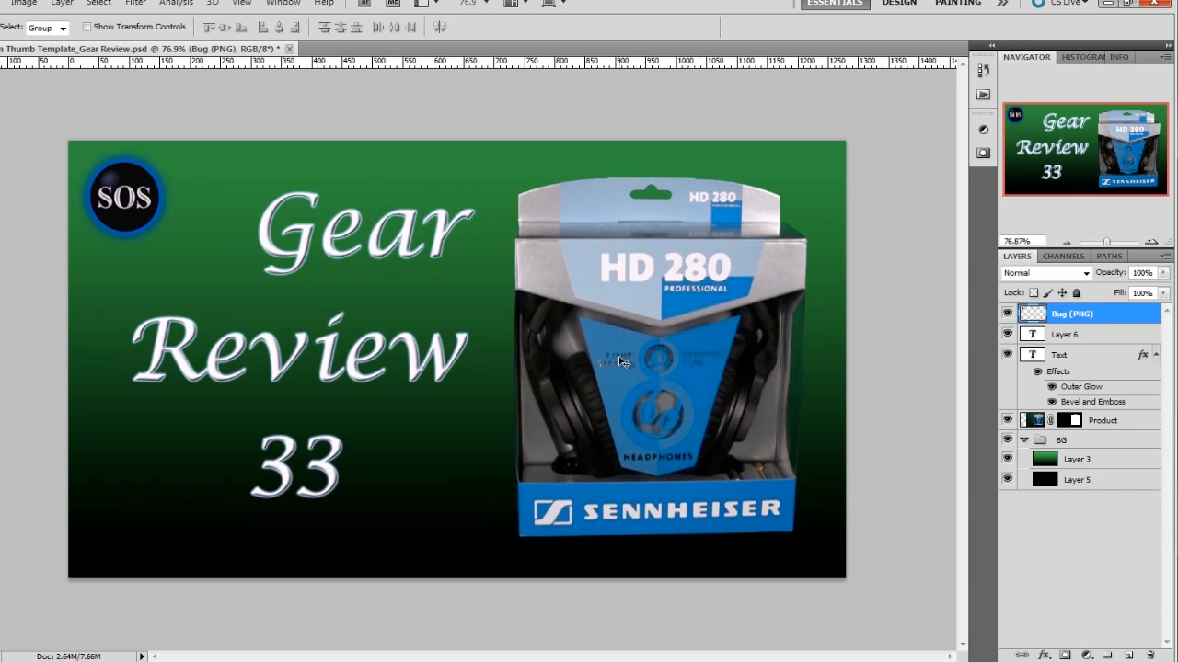
mouse_move(103, 230)
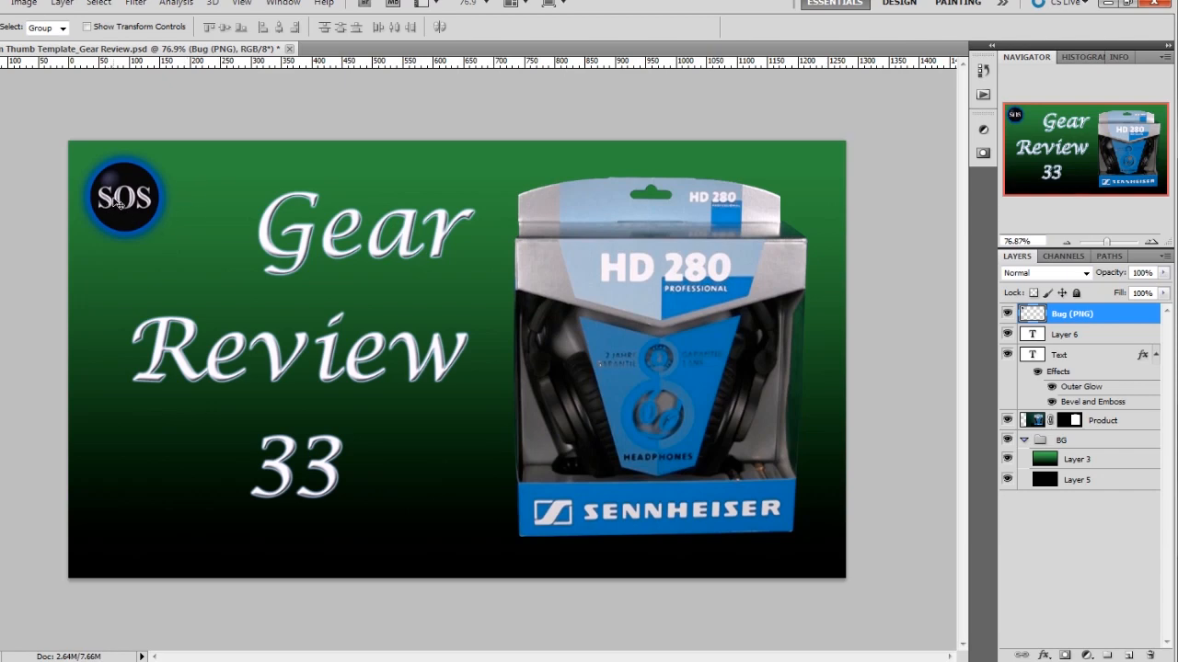
mouse_move(147, 166)
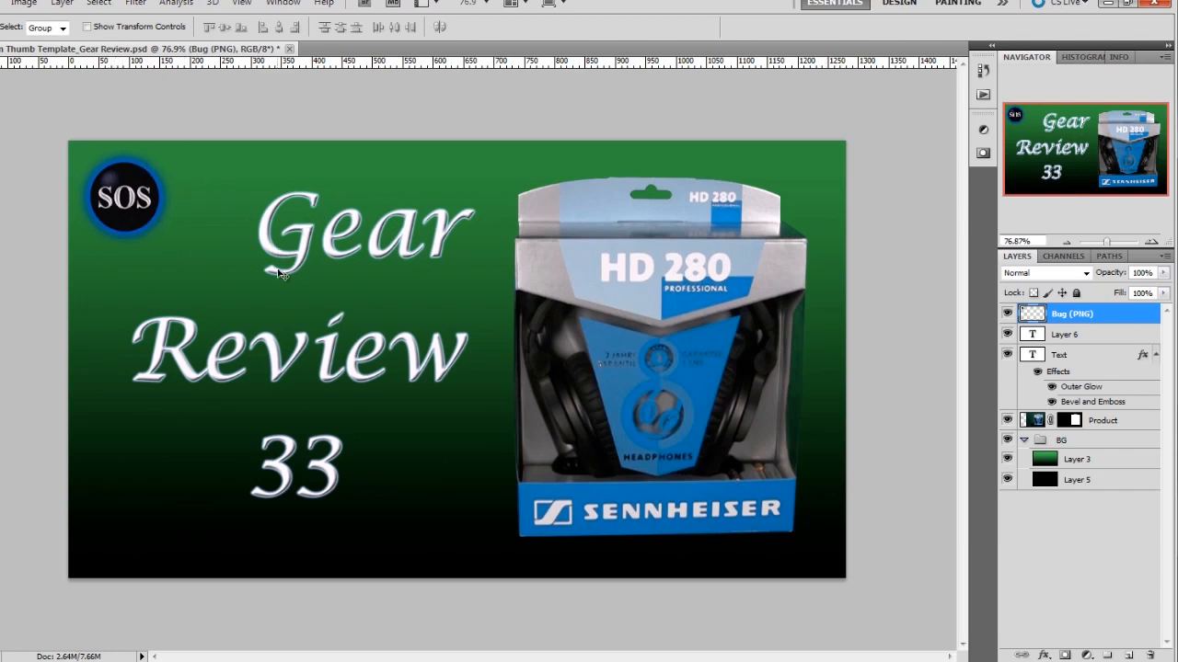
mouse_move(298, 369)
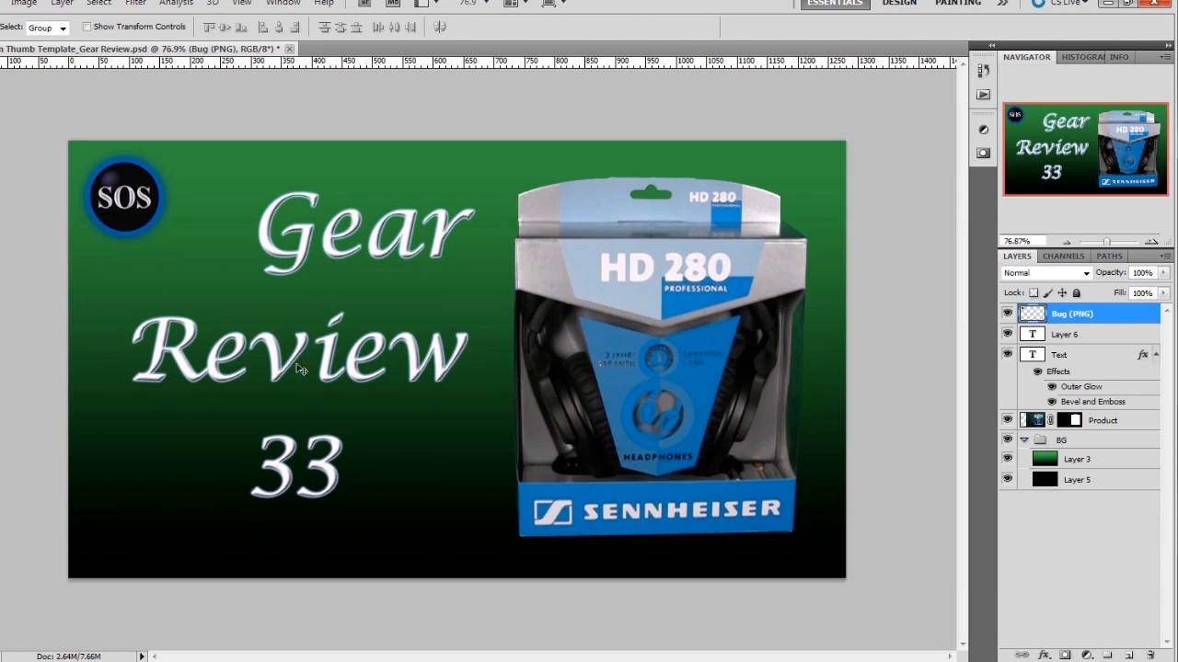
mouse_move(438, 377)
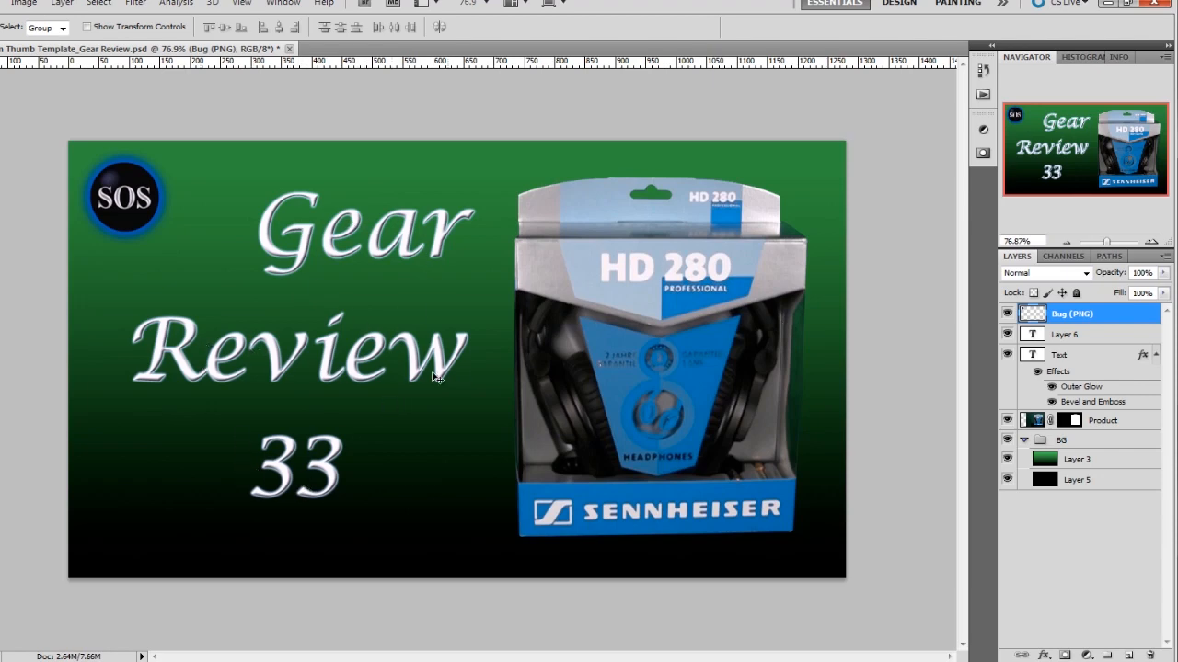
mouse_move(699, 353)
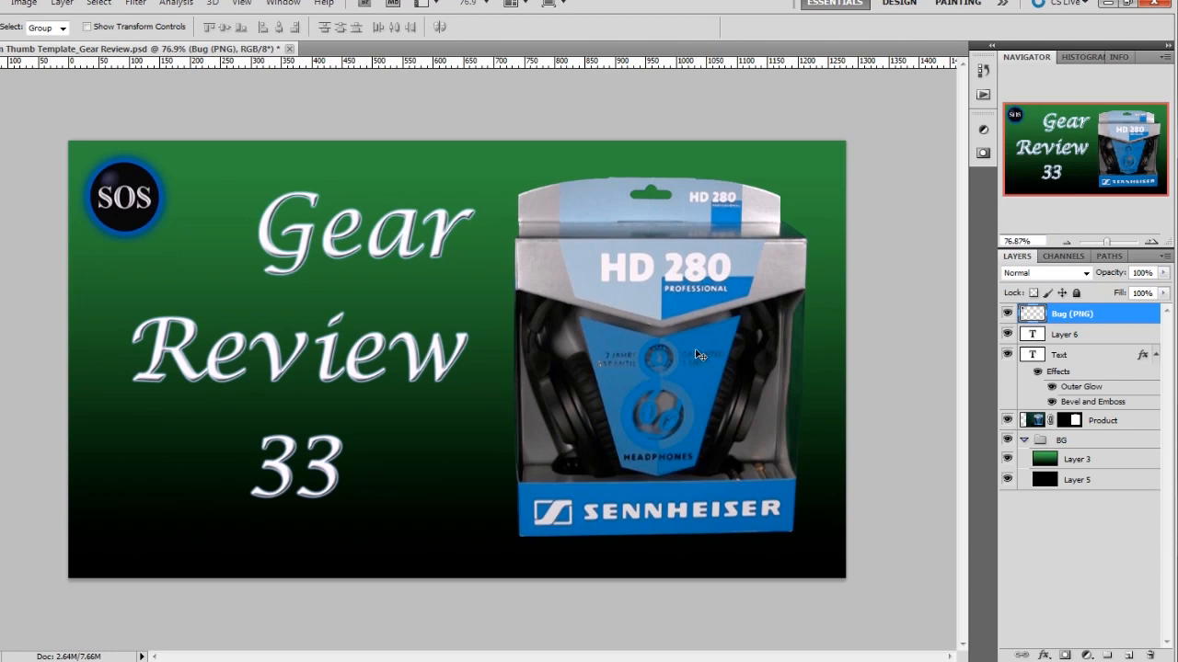
mouse_move(451, 359)
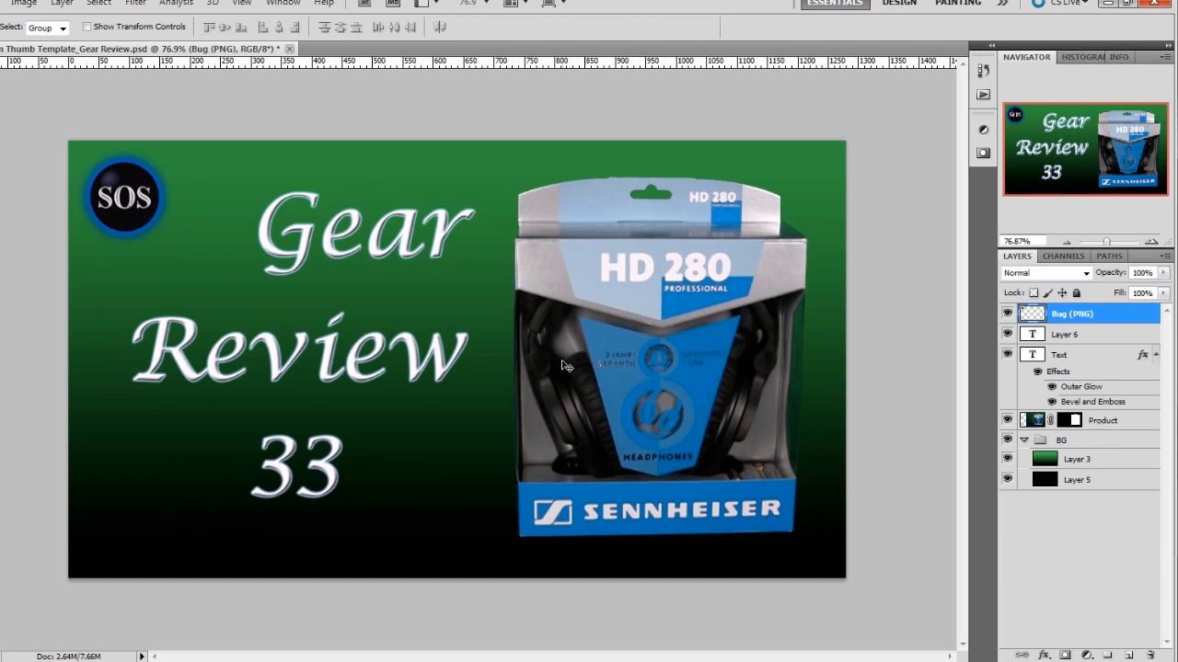
mouse_move(529, 206)
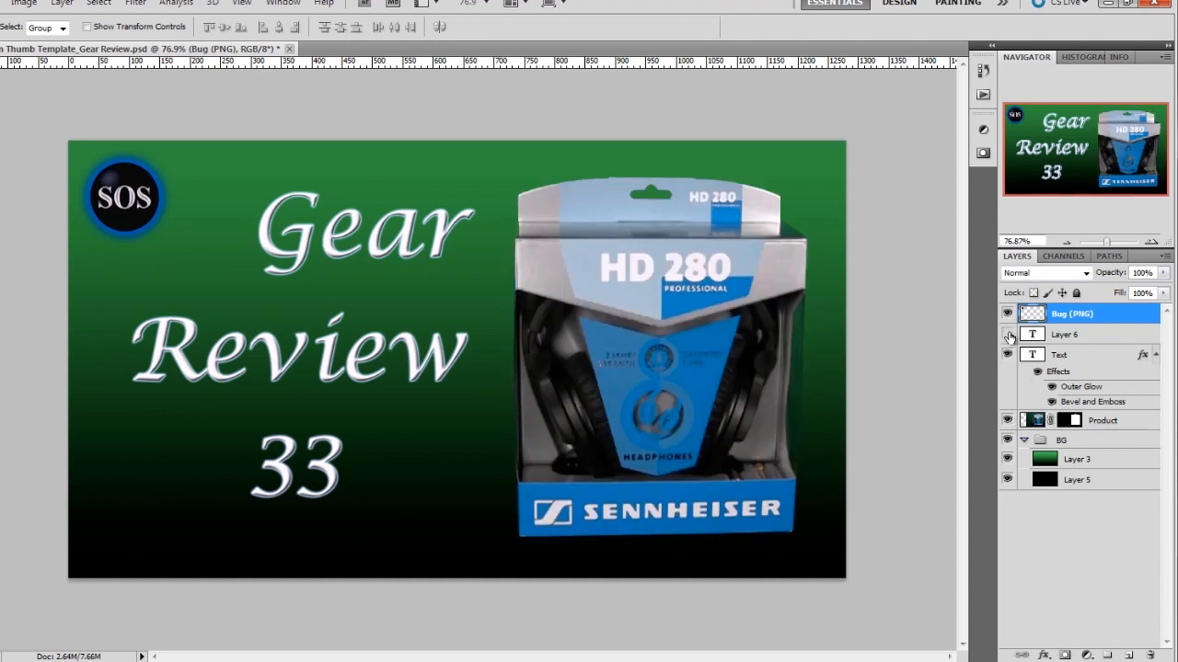
left_click(1006, 353)
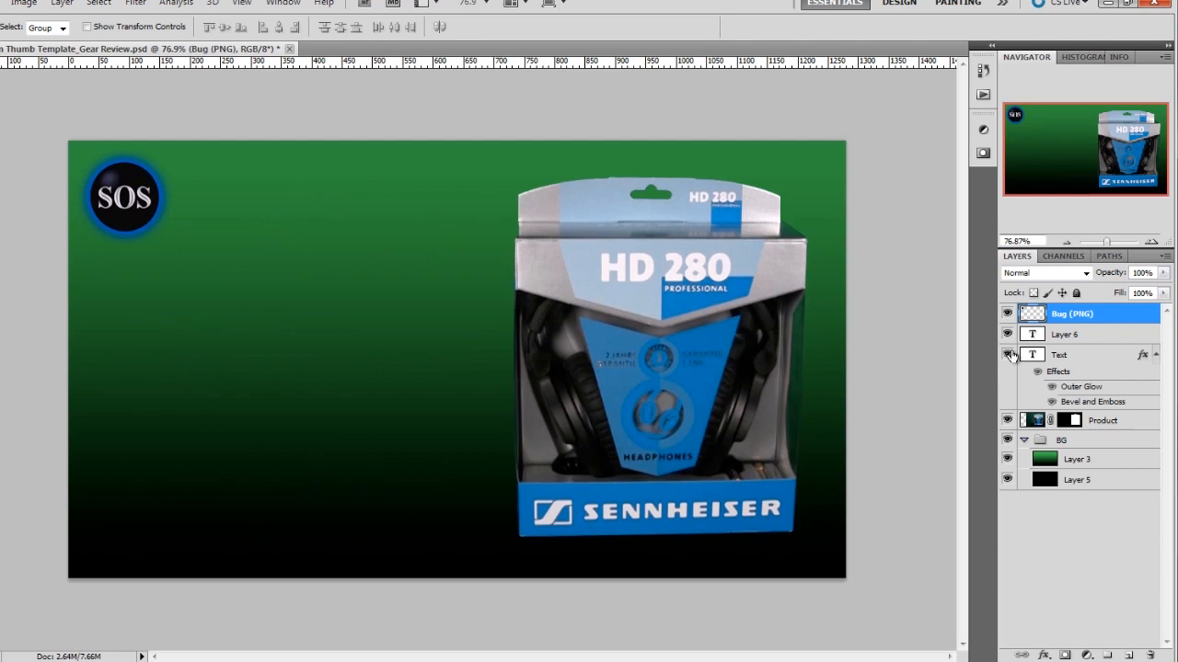
left_click(1008, 355)
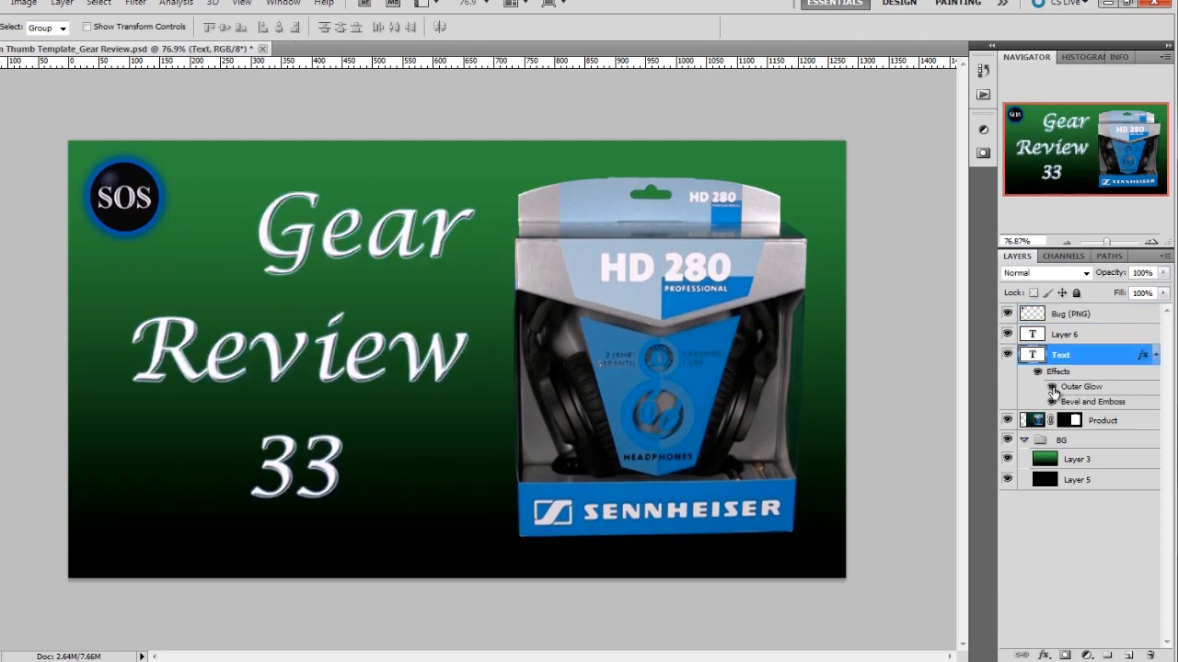
left_click(1050, 386)
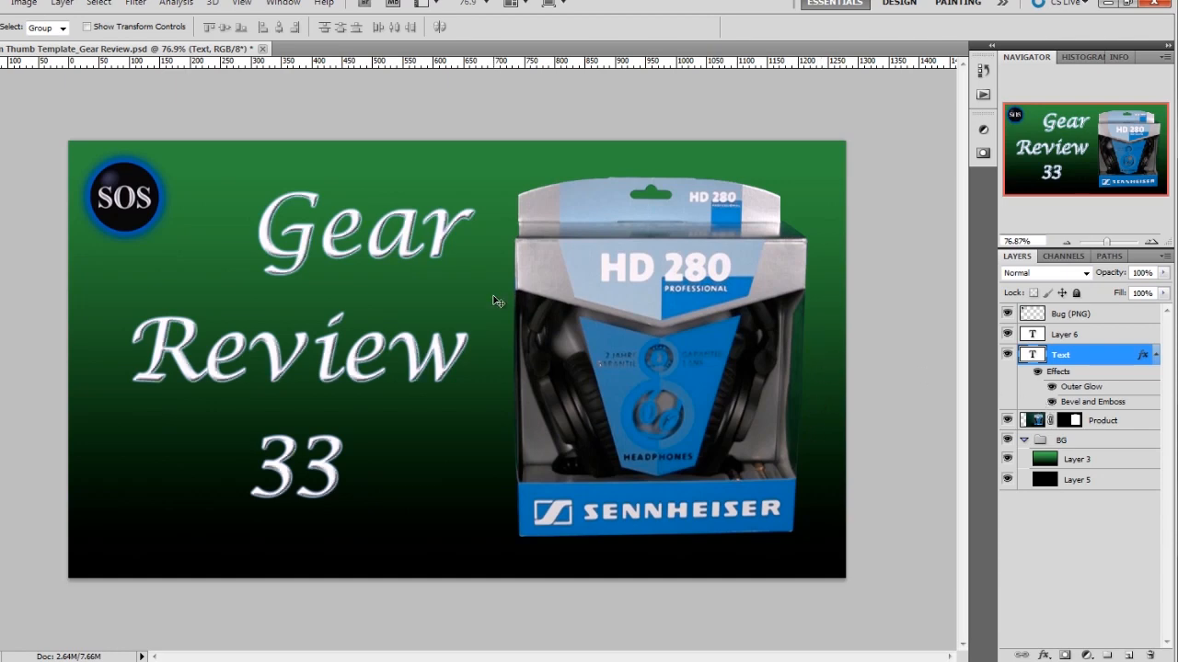
mouse_move(482, 308)
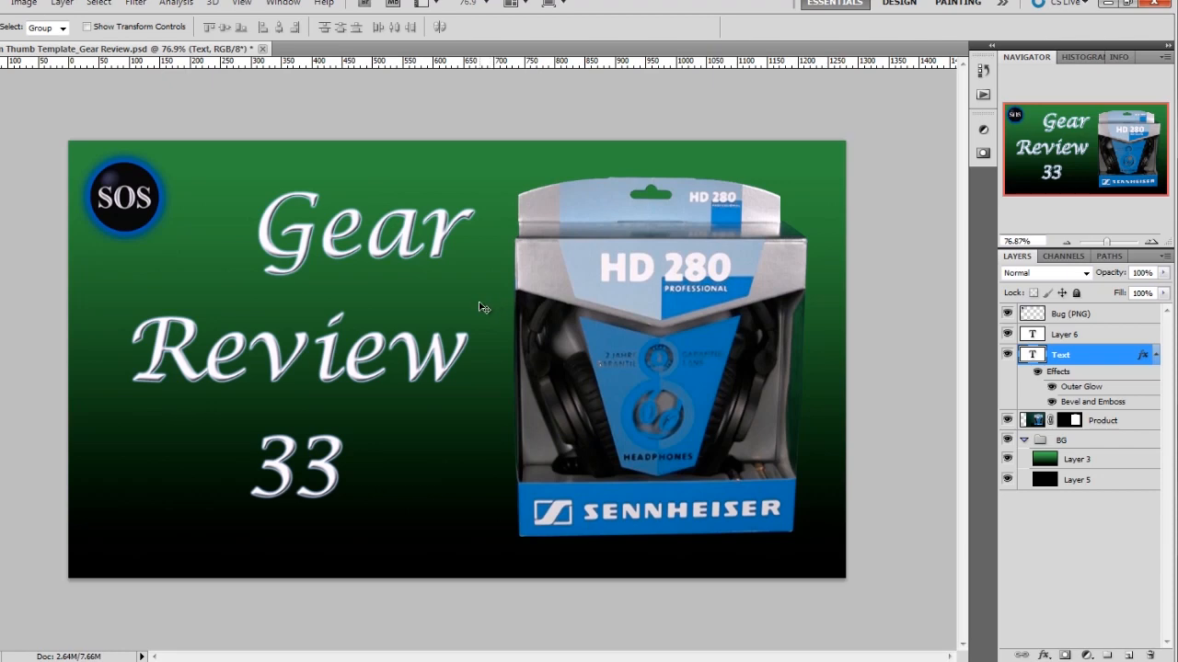
mouse_move(475, 309)
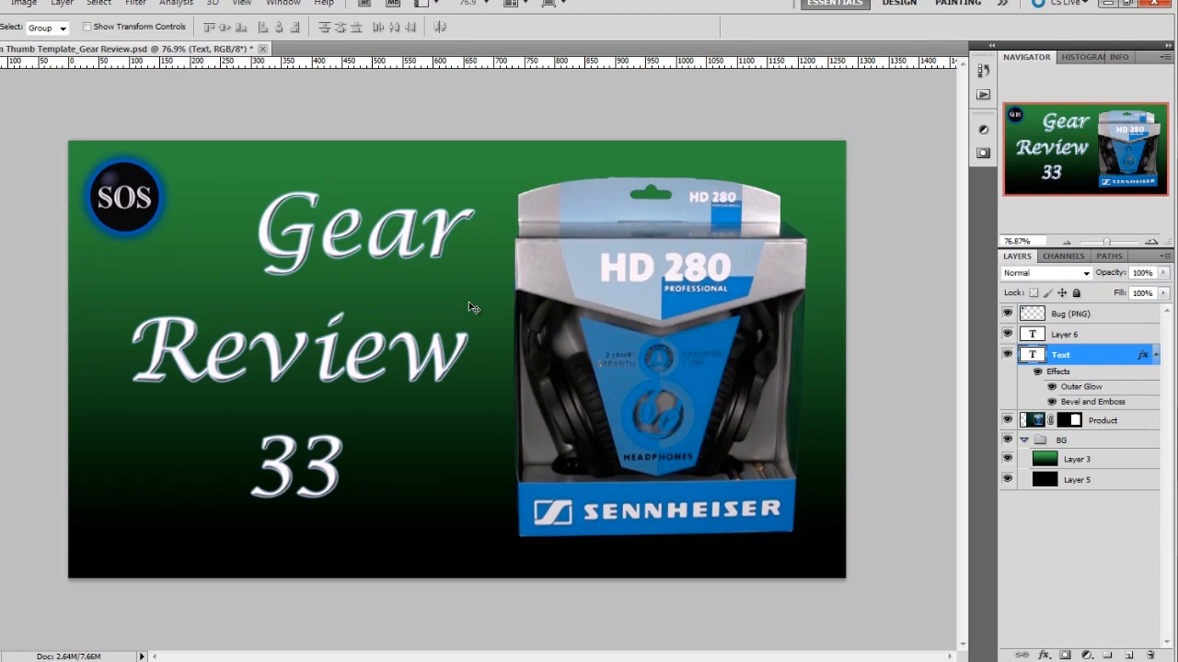
mouse_move(495, 287)
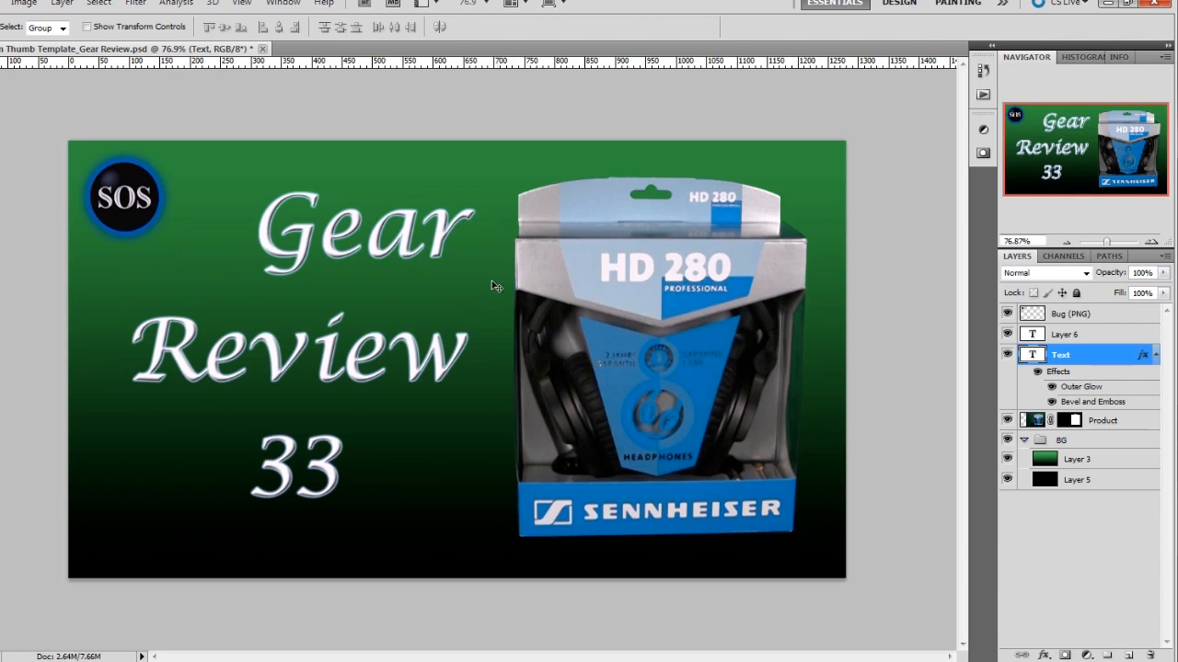
mouse_move(475, 291)
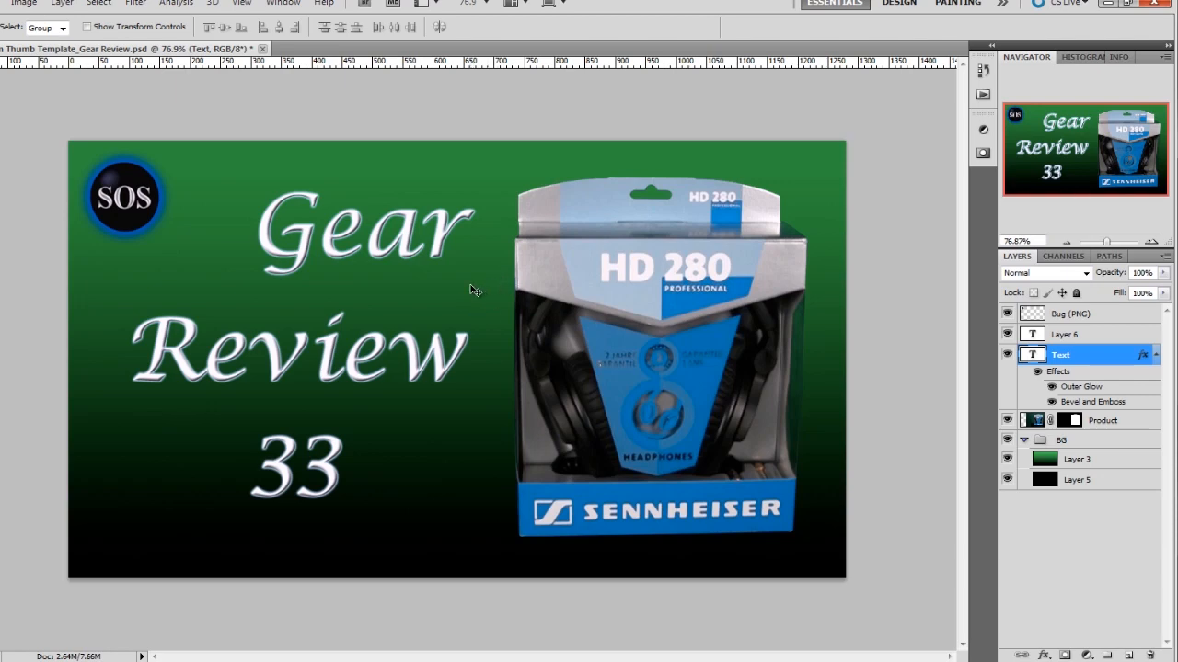
mouse_move(460, 293)
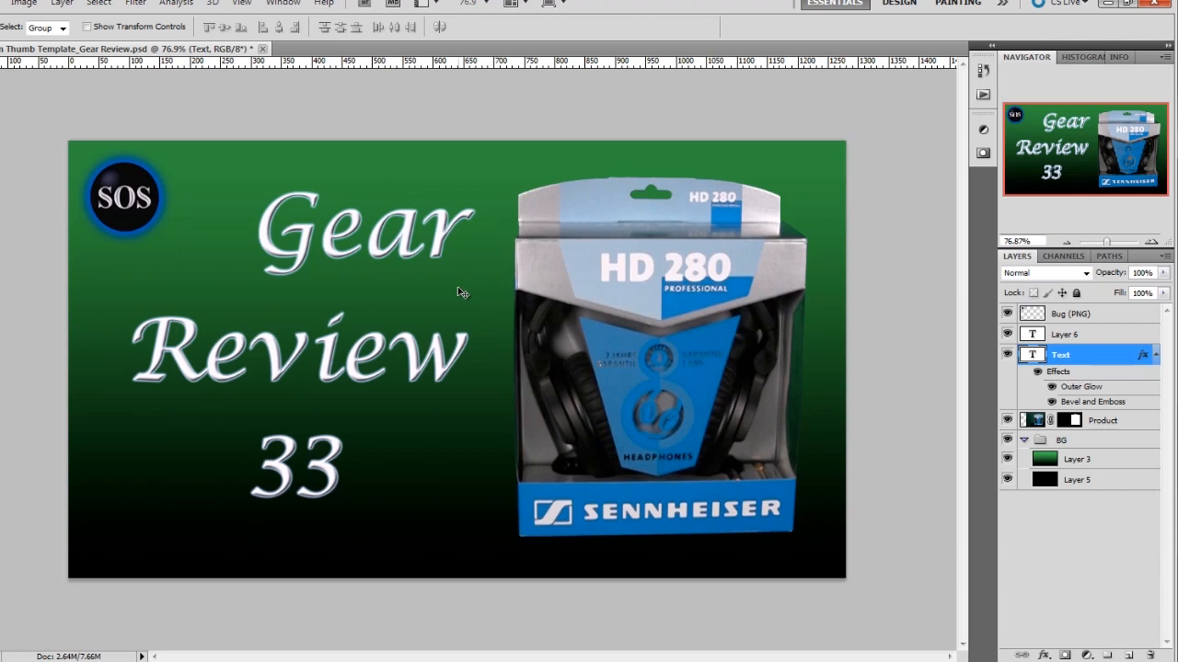
mouse_move(471, 328)
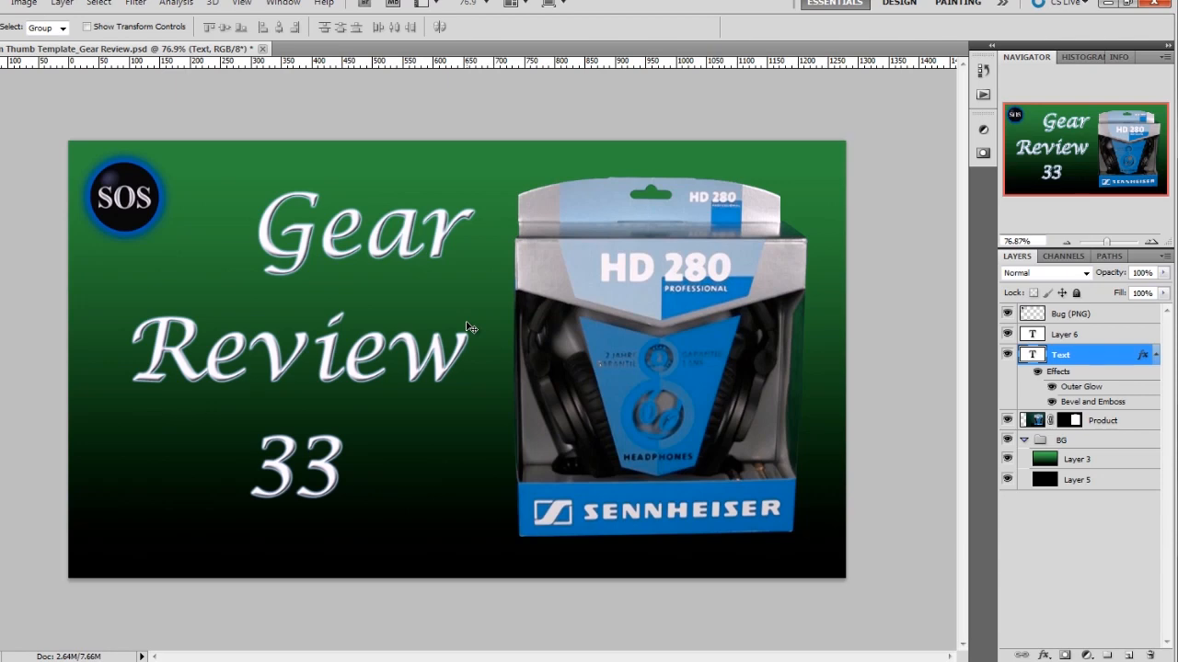
mouse_move(184, 292)
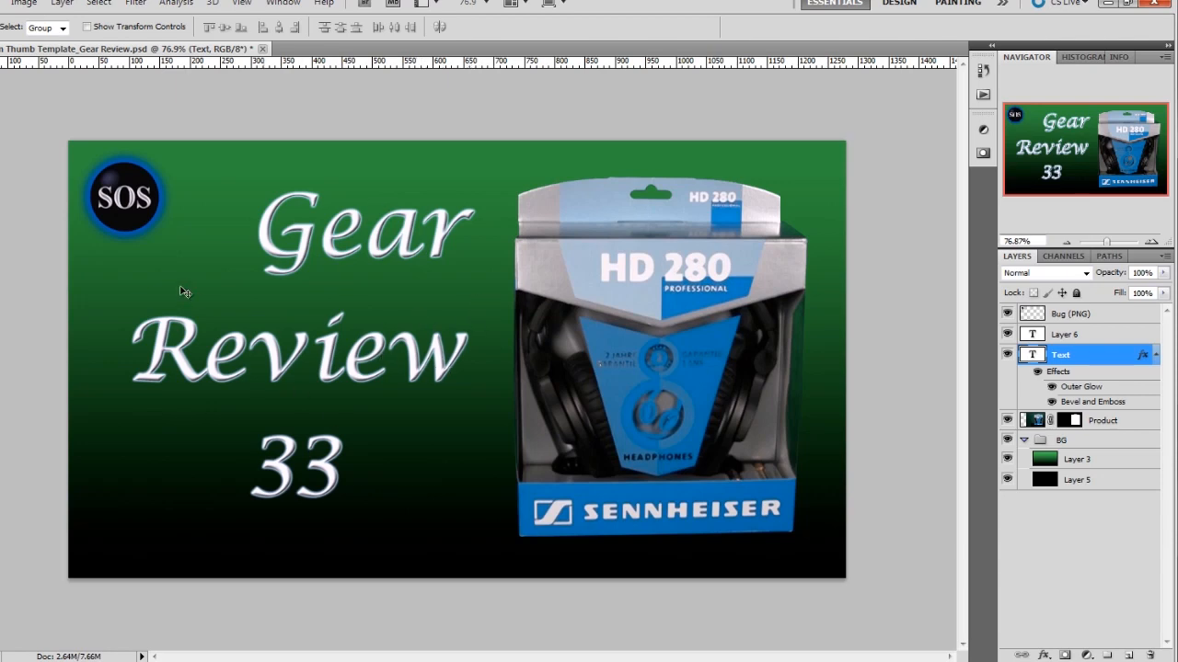
mouse_move(147, 176)
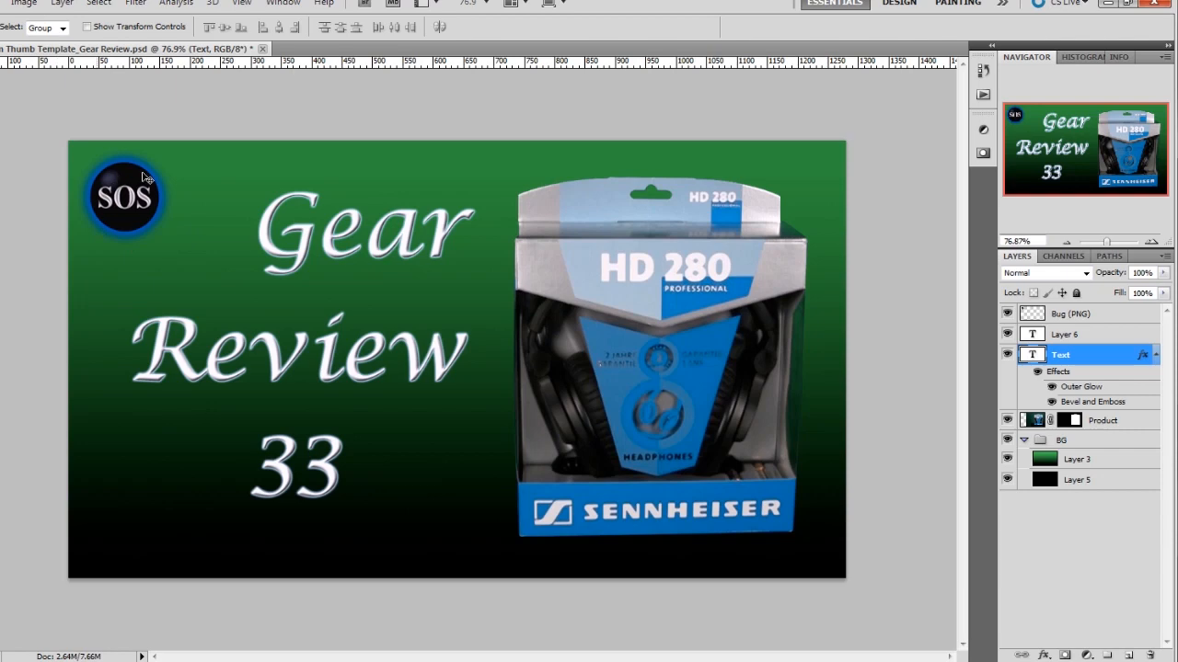
mouse_move(127, 223)
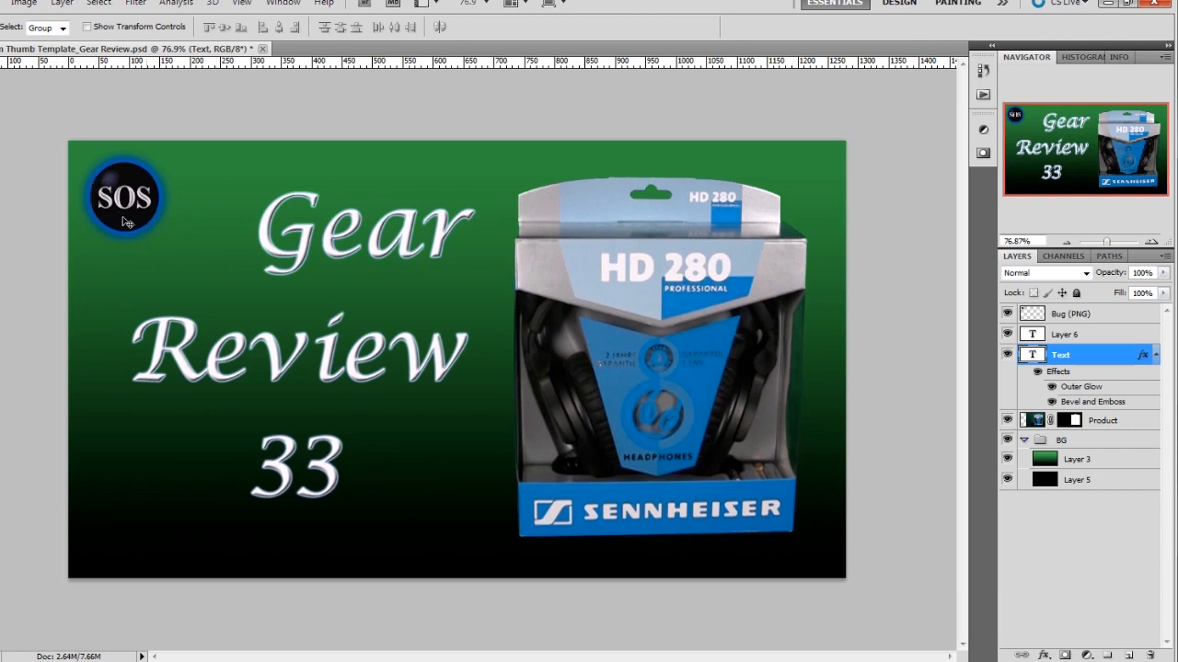
mouse_move(118, 202)
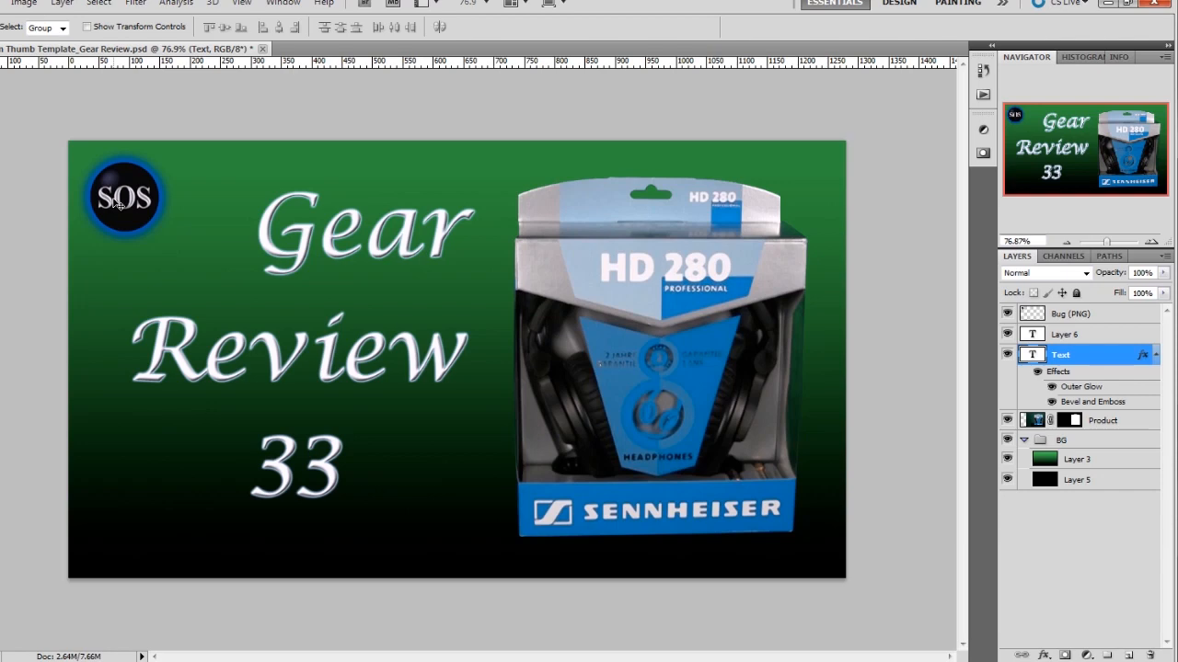
mouse_move(254, 217)
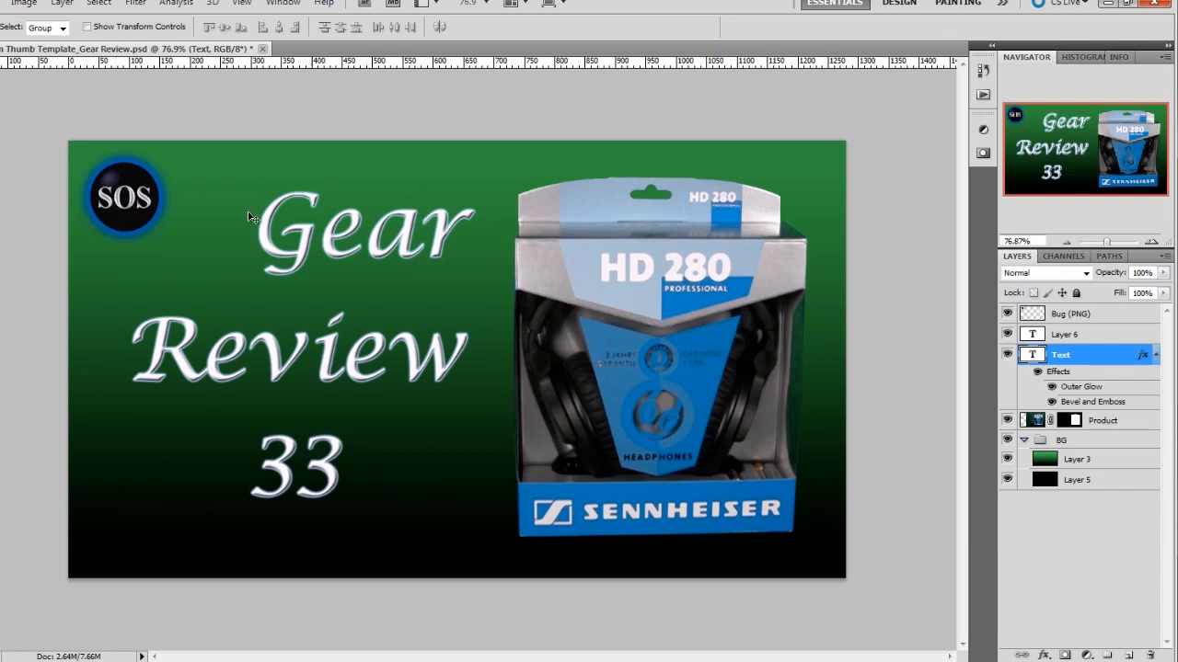
mouse_move(1137, 16)
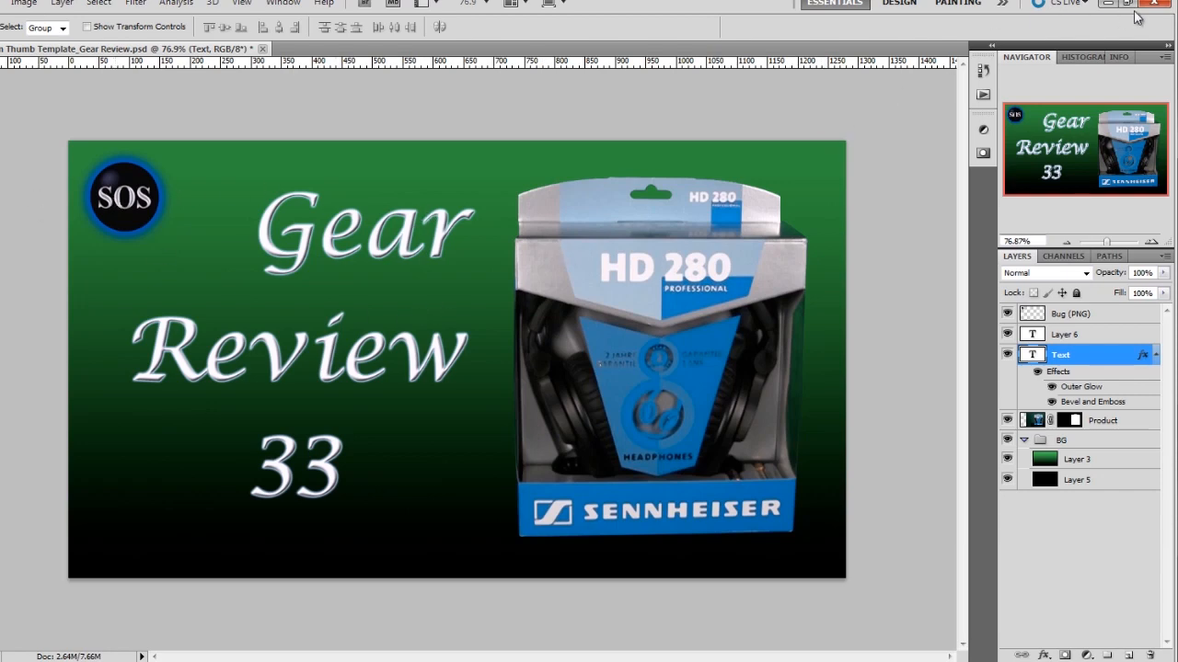
mouse_move(1108, 7)
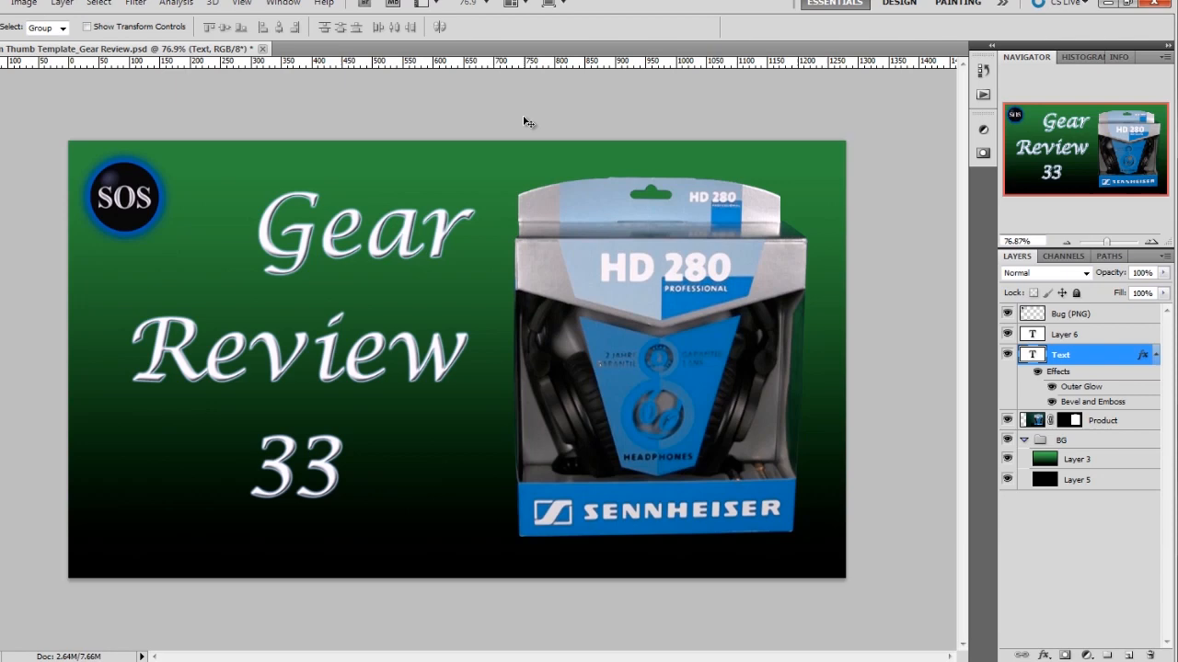
mouse_move(515, 125)
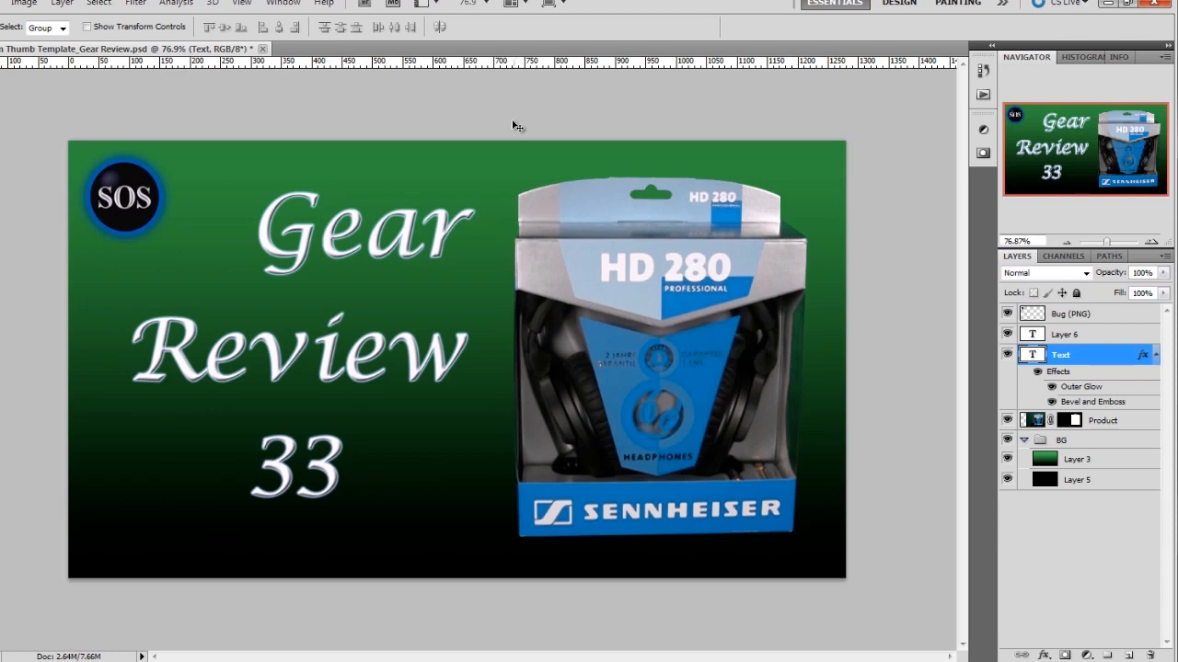
mouse_move(640, 241)
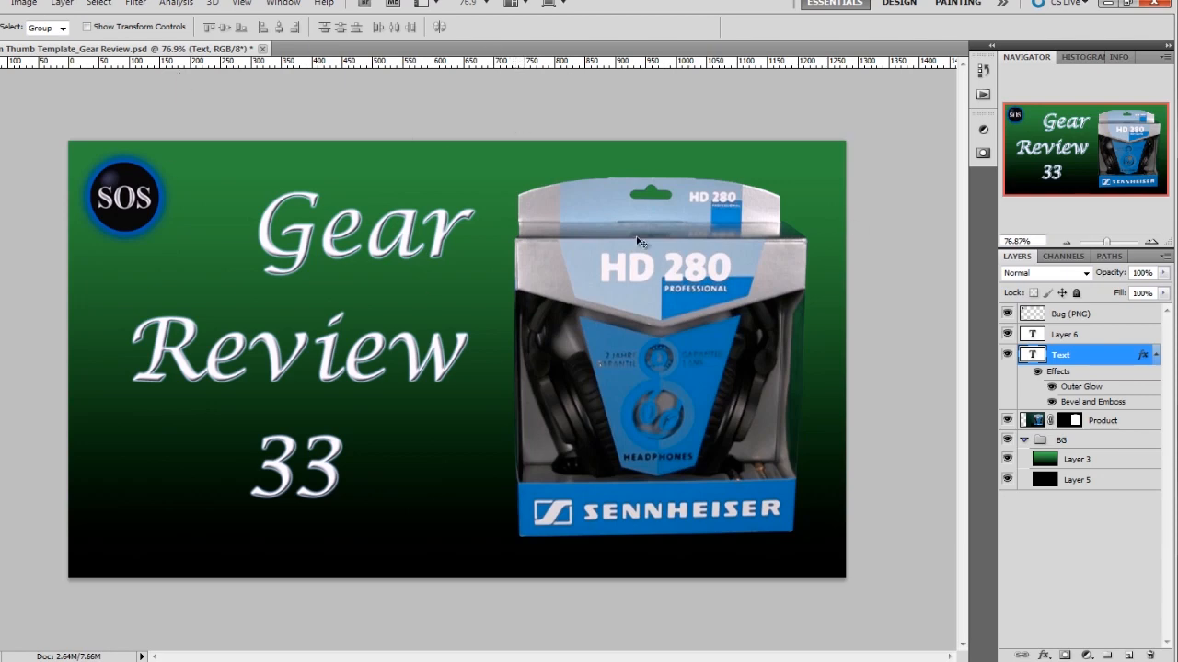
mouse_move(359, 271)
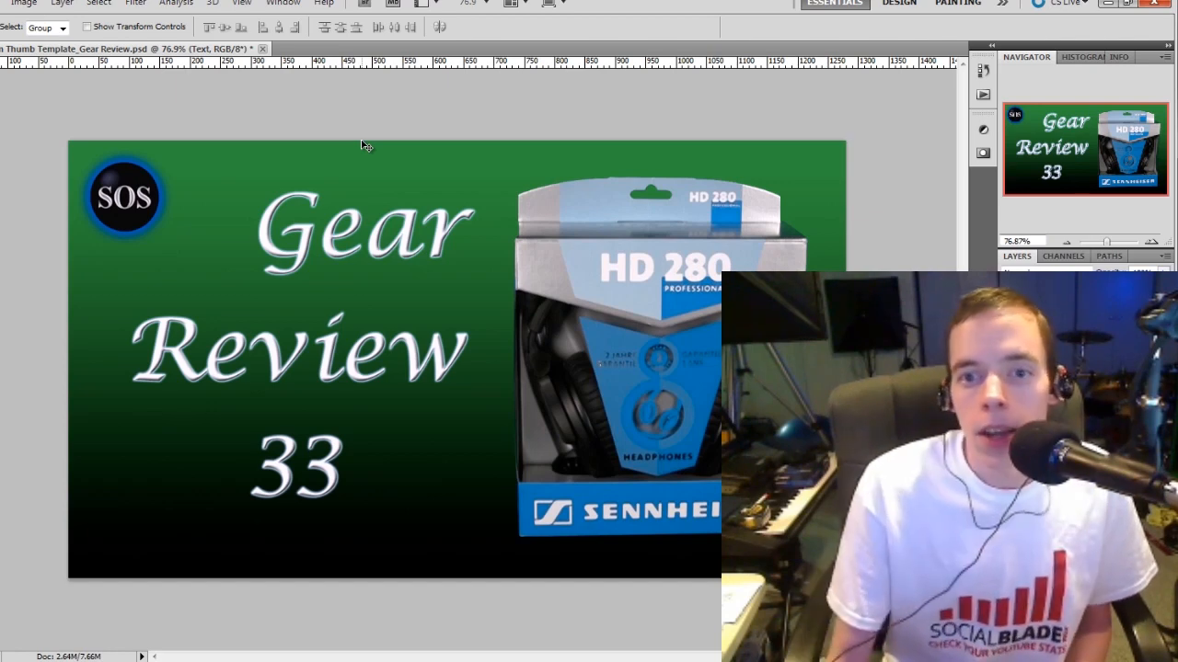
mouse_move(451, 114)
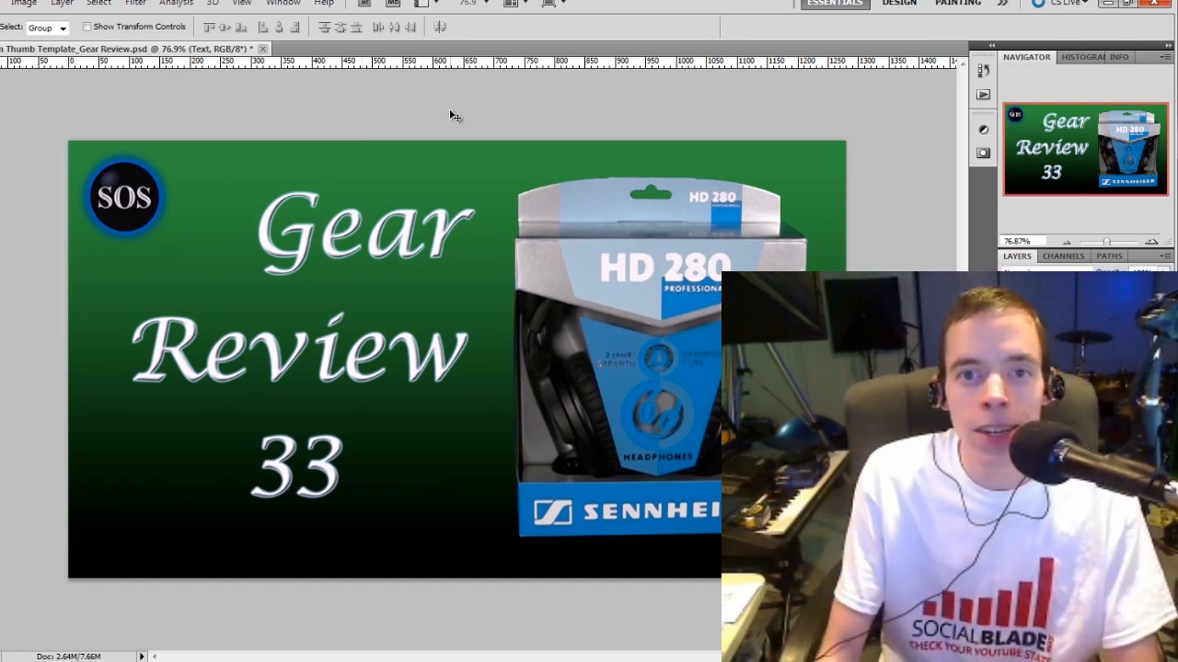